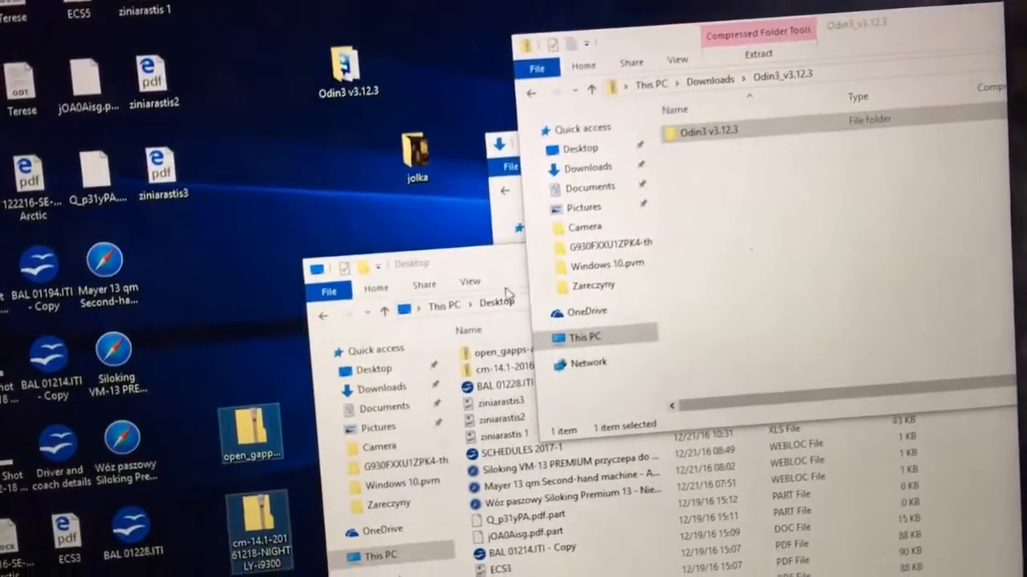
- Open the Odin3 v3.12.3 folder from Downloads in File Explorer
{"action": "left_click", "coordinate": [585, 338]}
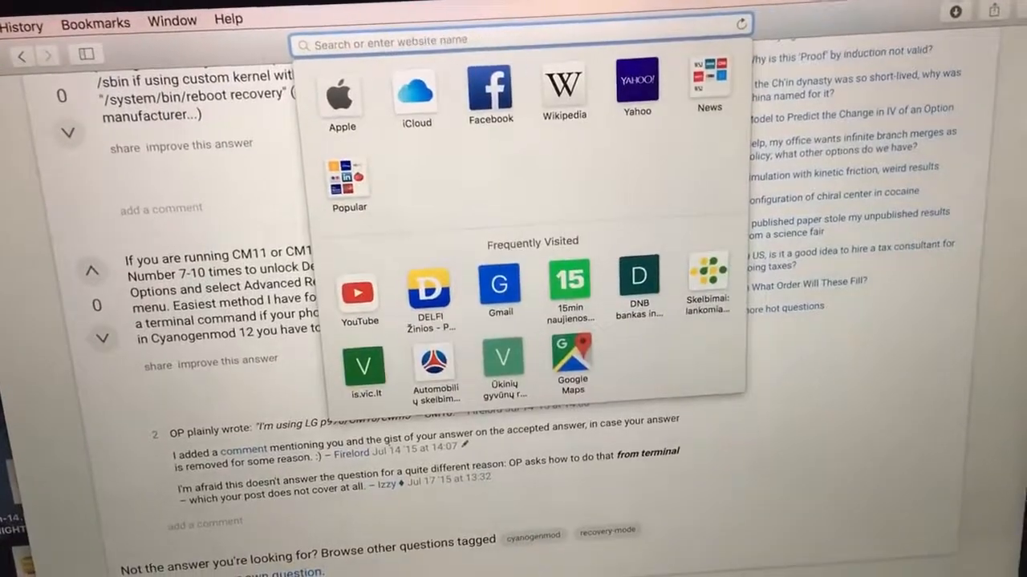
- Search Google for 'cm s3' from a new tab
{"action": "type", "text": "cm s3"}
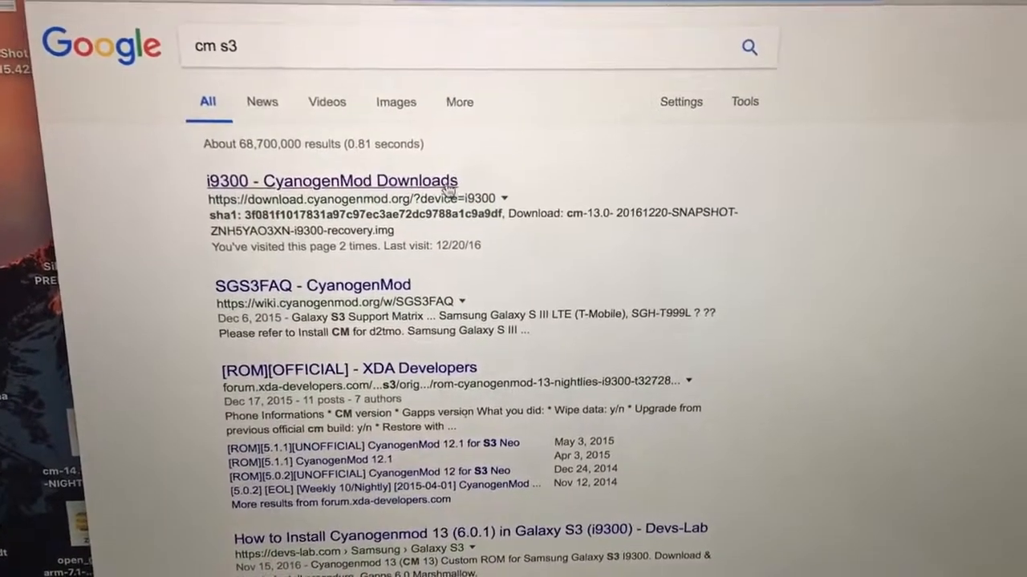
- Open the i9300 CyanogenMod Downloads result and scroll through the nightly builds table
{"action": "left_click", "coordinate": [332, 181]}
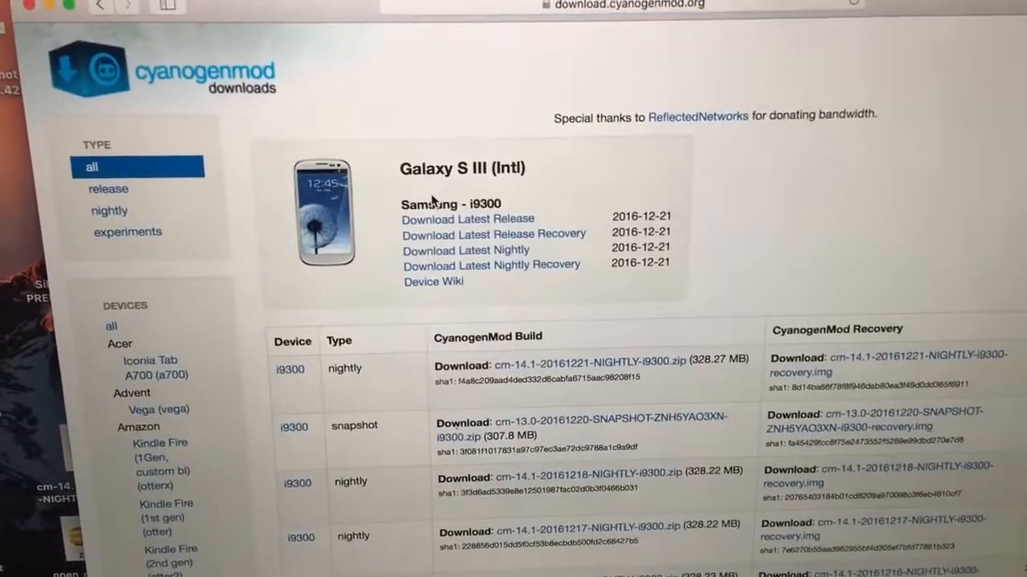
{"action": "scroll", "scroll_direction": "down", "scroll_amount": 3}
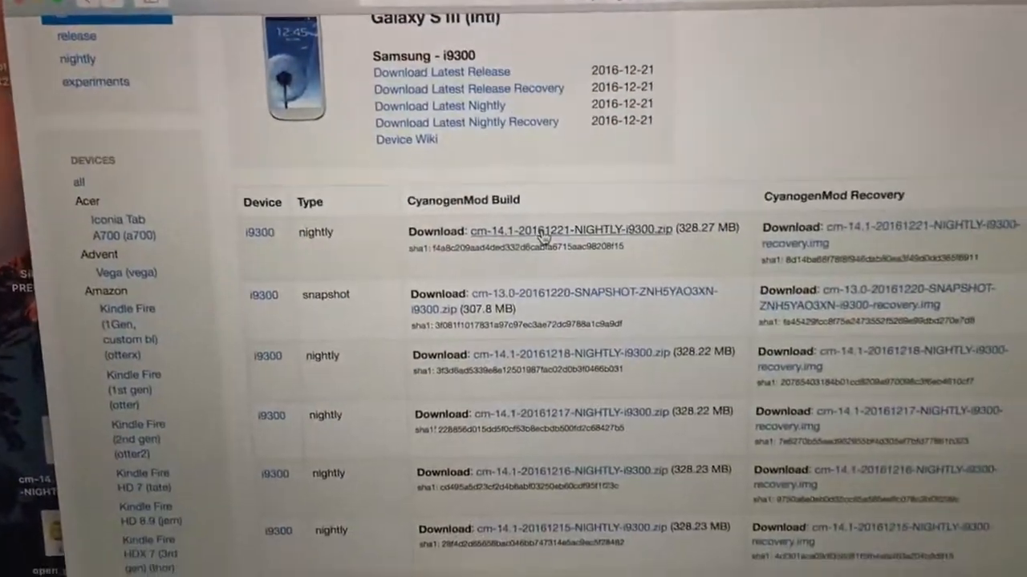
{"action": "scroll", "scroll_direction": "down", "scroll_amount": 3}
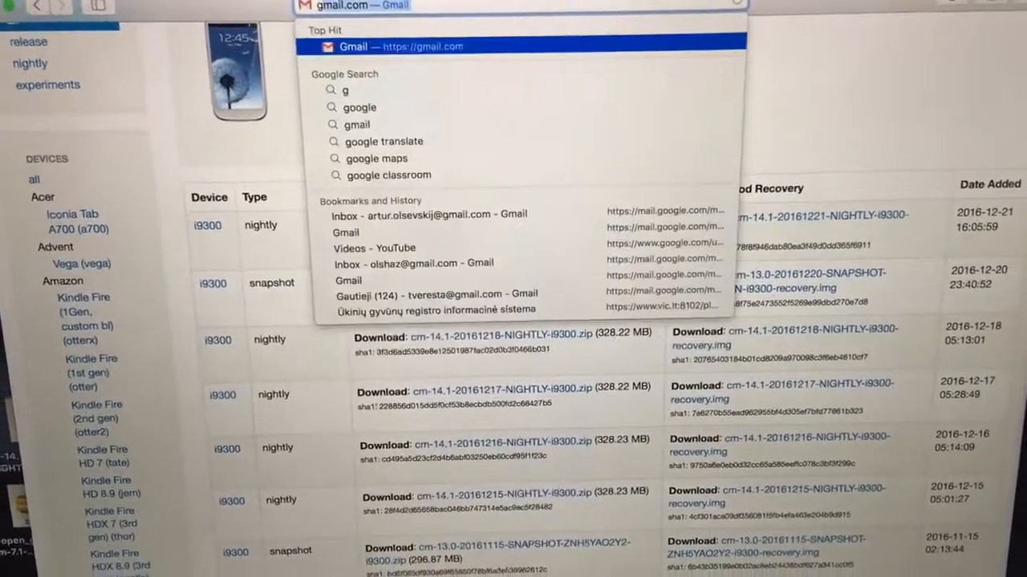
- Search for 'gapps' and open The Open GApps Project result
{"action": "type", "text": "gapps"}
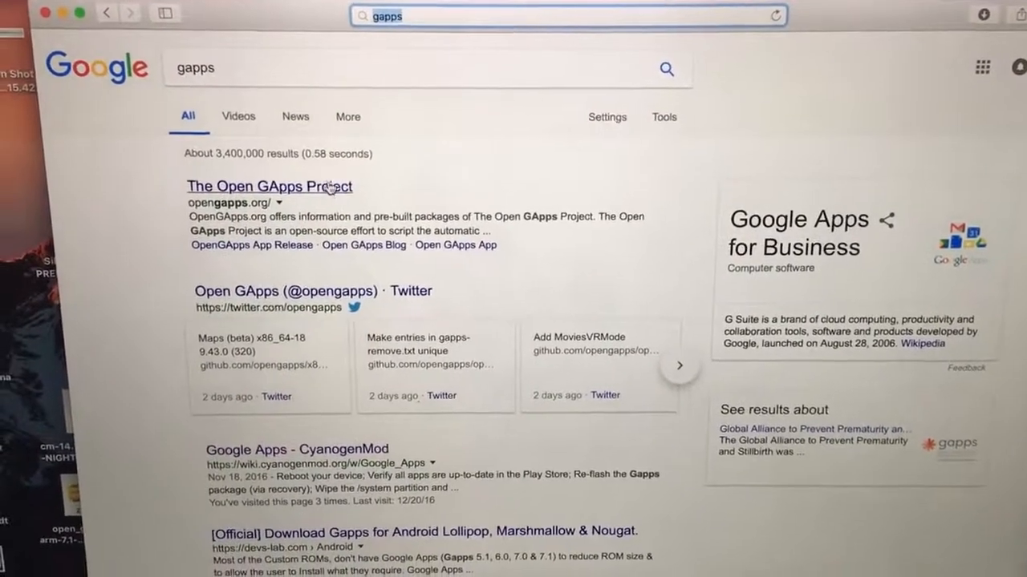
{"action": "left_click", "coordinate": [271, 186]}
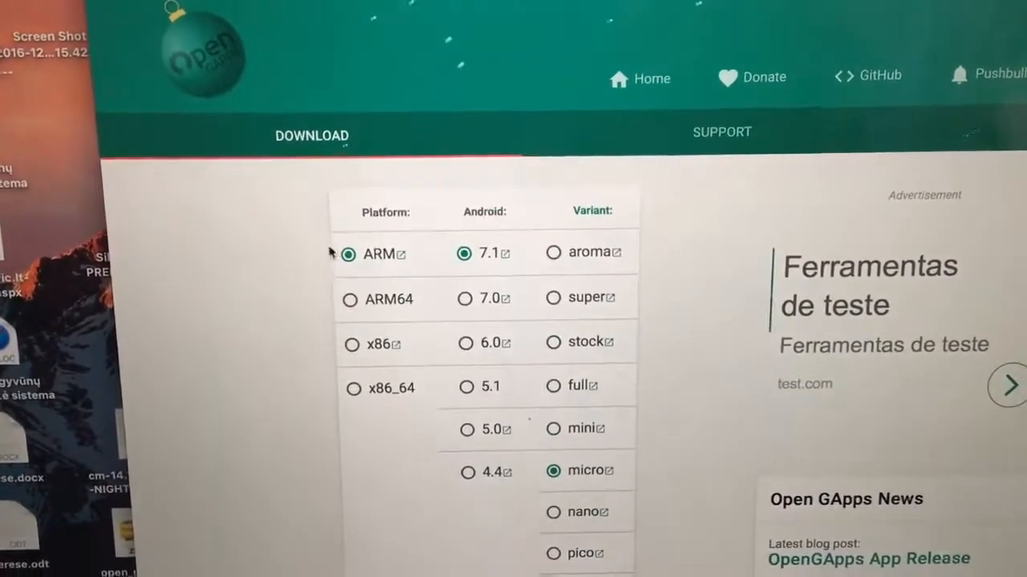
{"action": "mouse_move", "coordinate": [464, 253]}
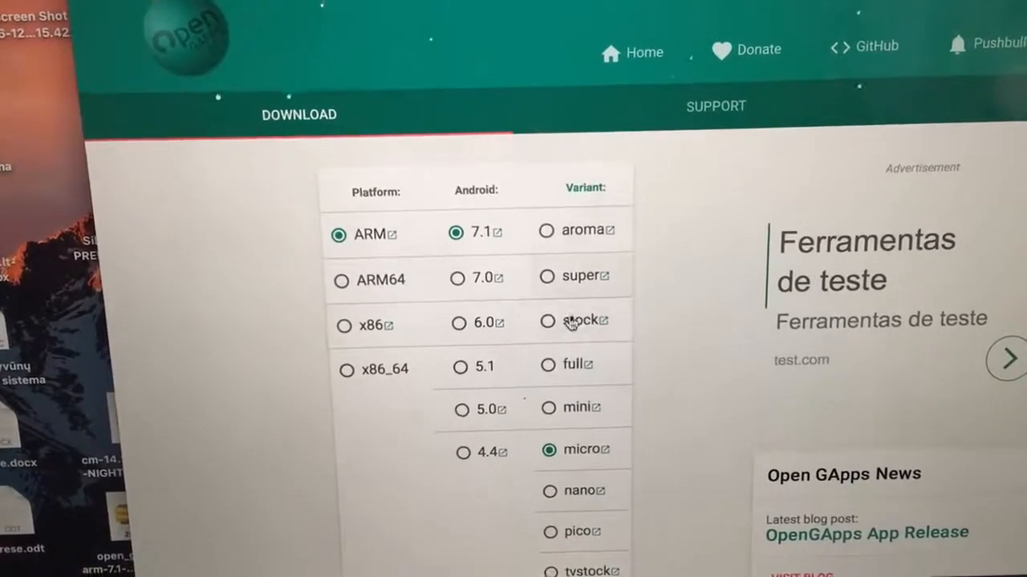
{"action": "mouse_move", "coordinate": [578, 319]}
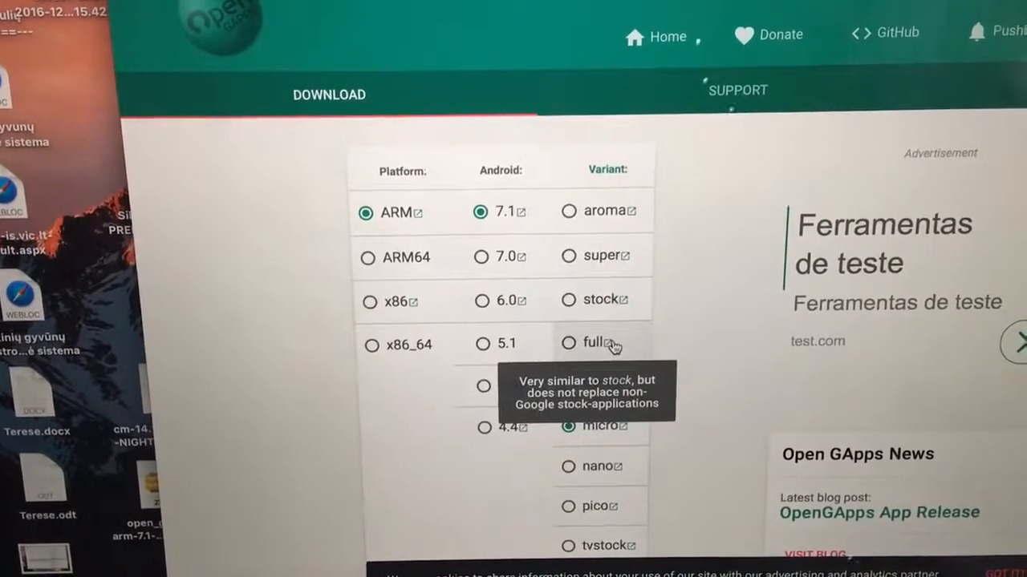
- Try the full and micro variants, then settle on mini for ARM, Android 7.1
{"action": "scroll", "scroll_direction": "down", "scroll_amount": 3}
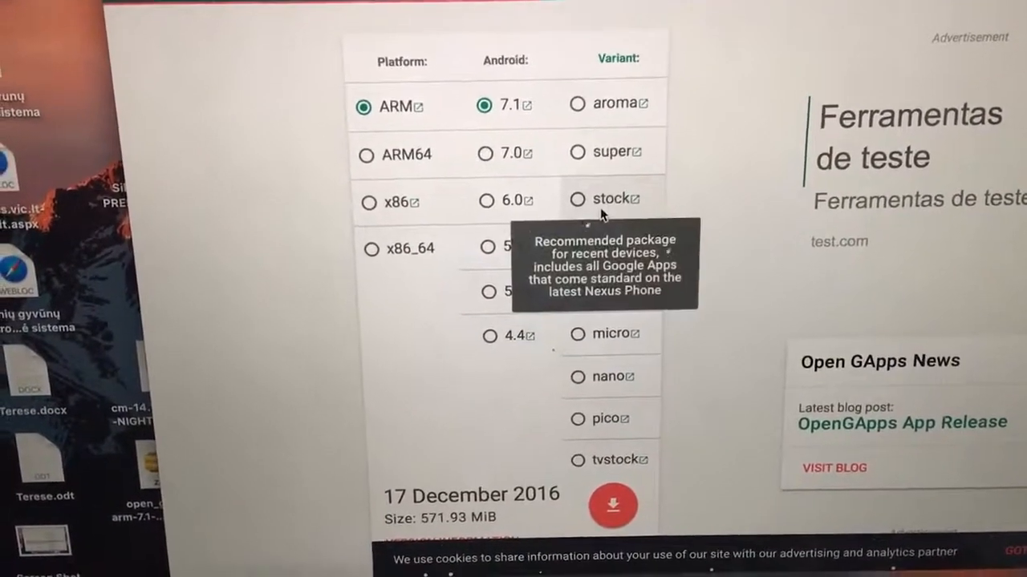
{"action": "left_click", "coordinate": [600, 234]}
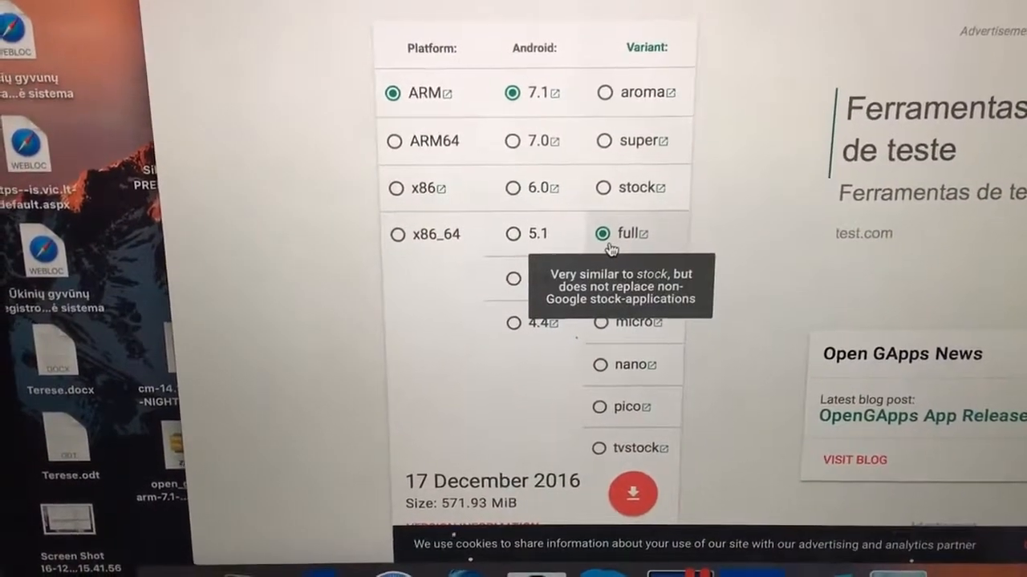
{"action": "left_click", "coordinate": [631, 265]}
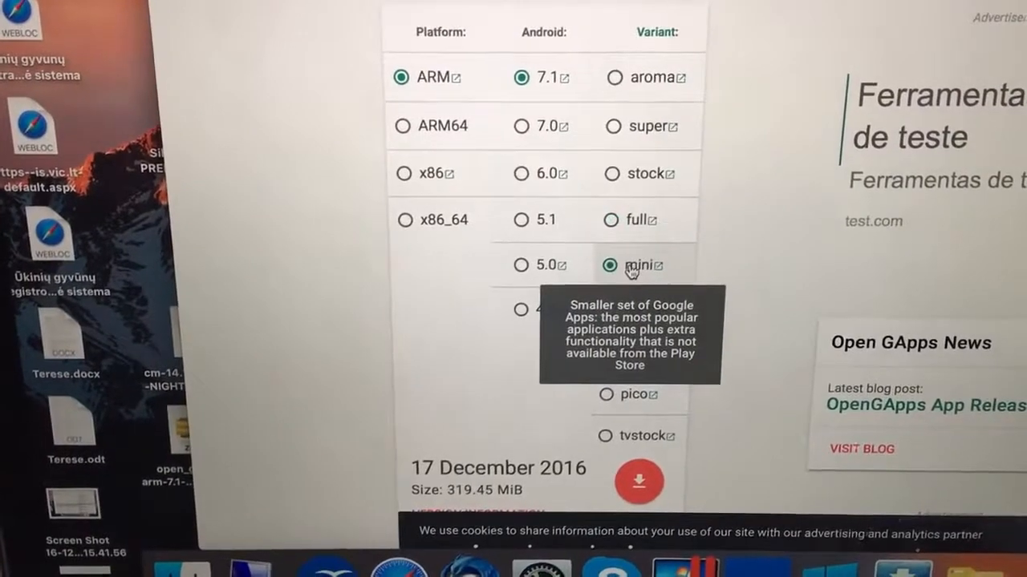
{"action": "scroll", "scroll_direction": "down", "scroll_amount": 3}
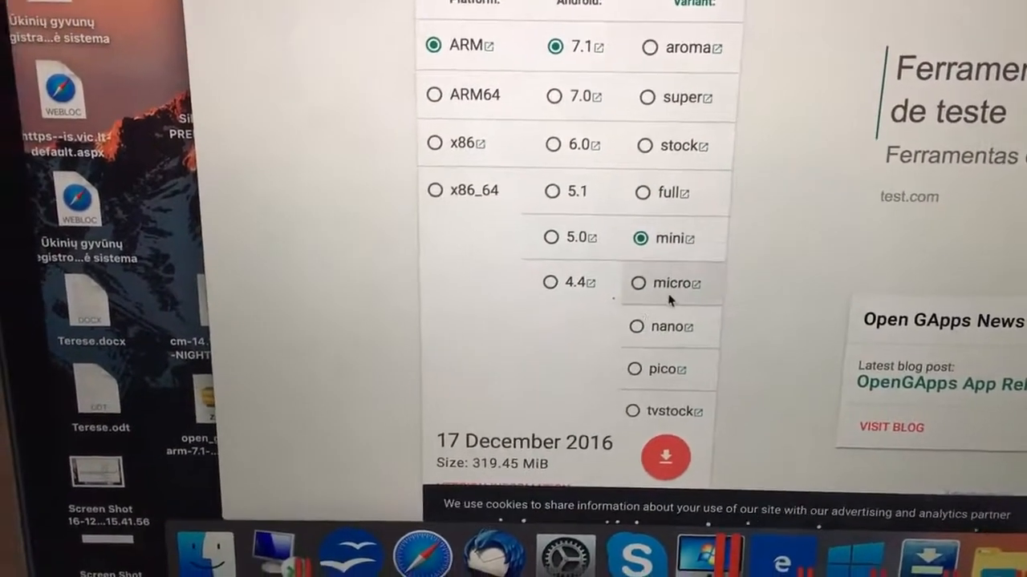
{"action": "left_click", "coordinate": [638, 283]}
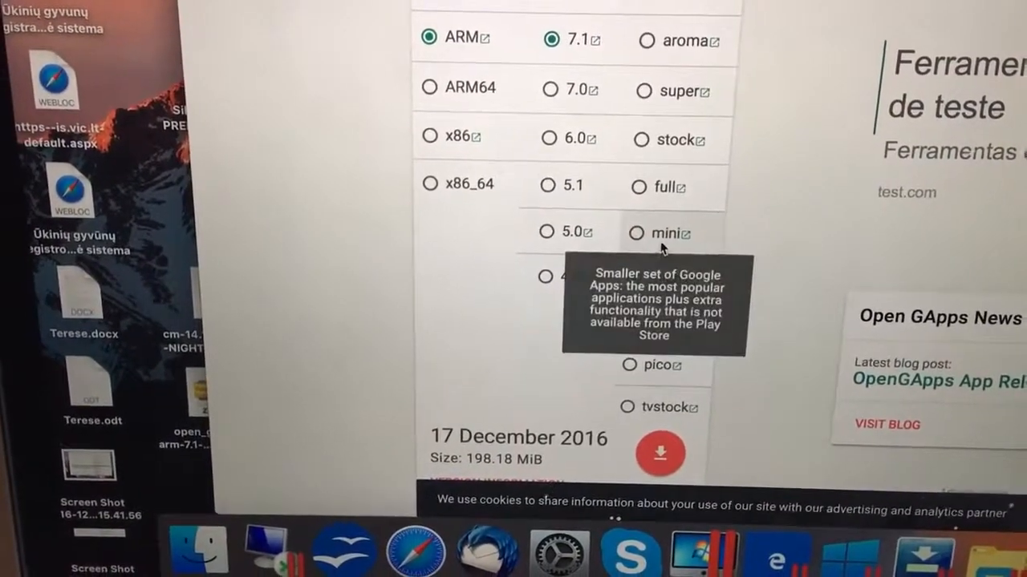
{"action": "left_click", "coordinate": [636, 234]}
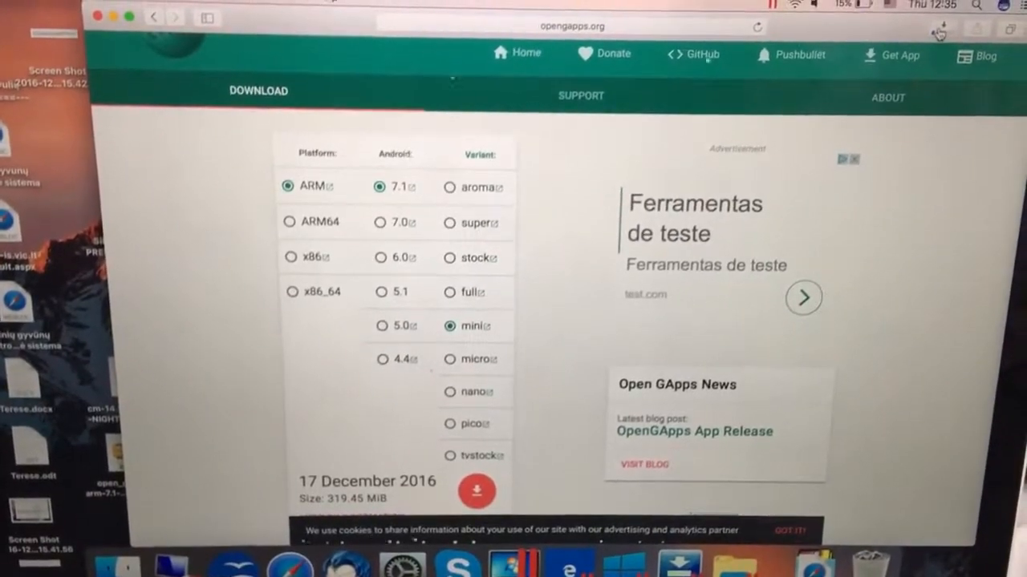
{"action": "left_click", "coordinate": [476, 490]}
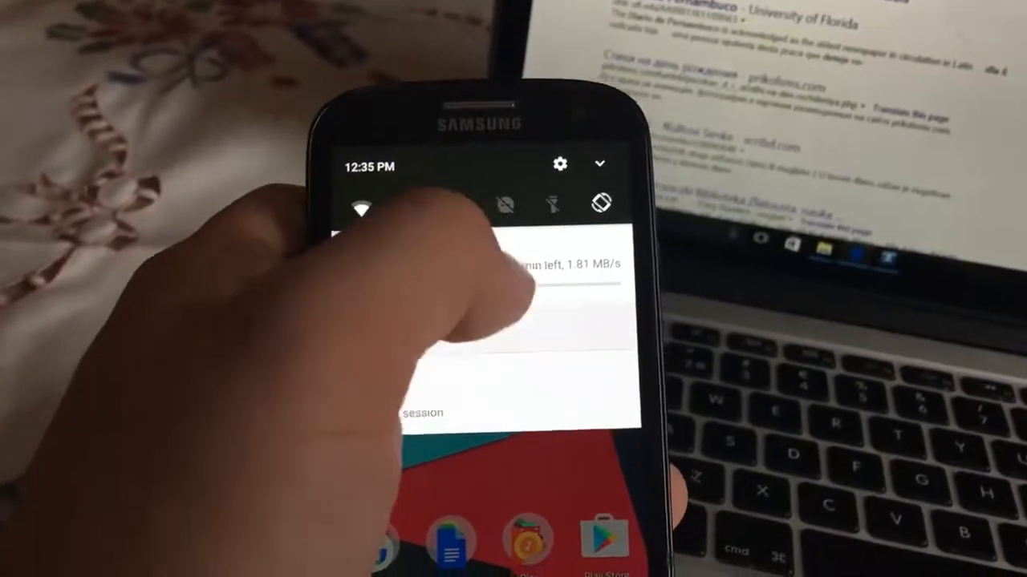
- Open the phone's notification shade to view the download notification
{"action": "left_click", "coordinate": [619, 164]}
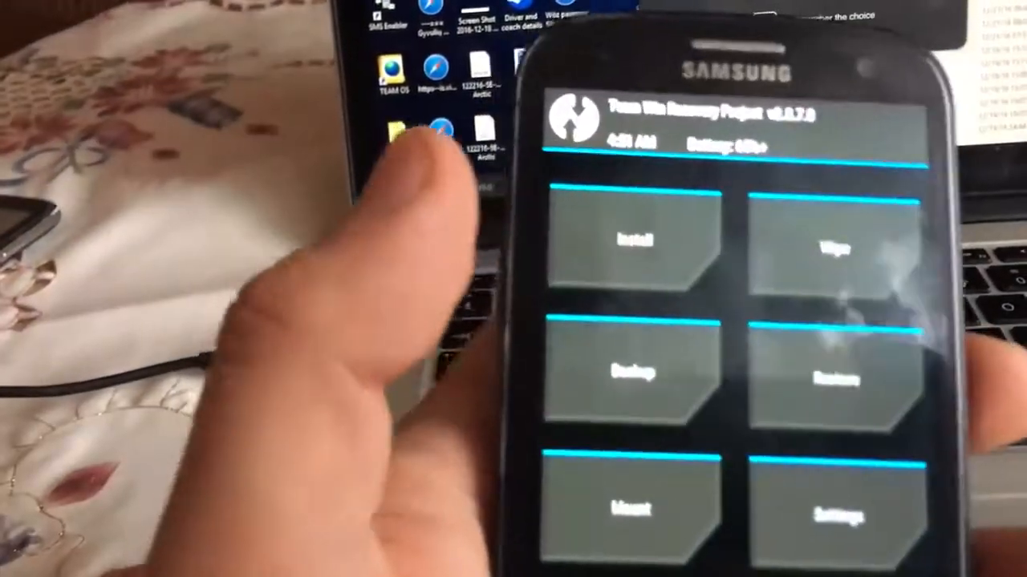
- Open TWRP's Install screen to browse /sdcard for a zip
{"action": "left_click", "coordinate": [632, 239]}
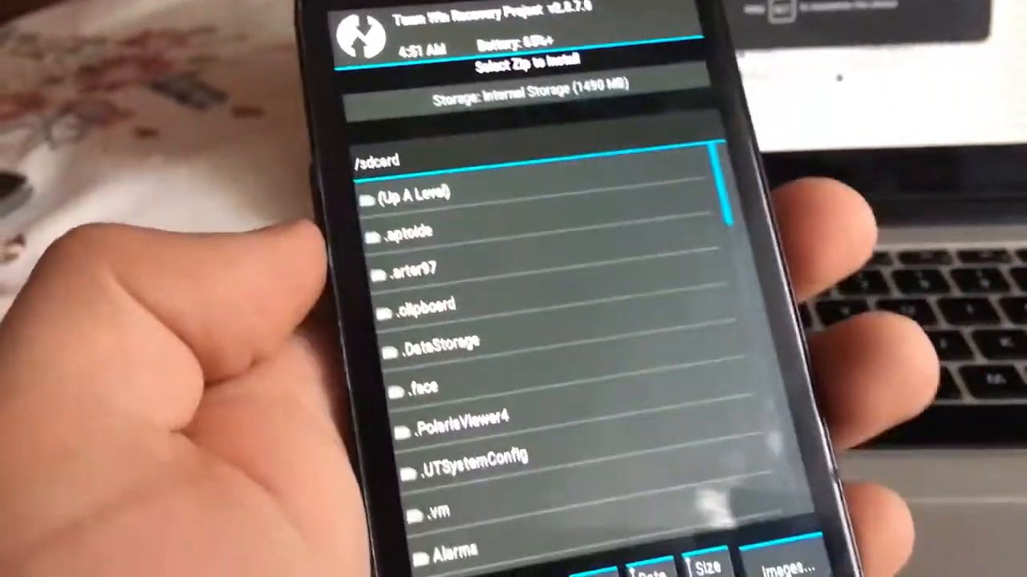
- Select cm-14.1-20161218-NIGHTLY-i9300.zip in the CYANOGENMODE 14 INSTALL folder
{"action": "scroll", "scroll_direction": "down", "scroll_amount": 3}
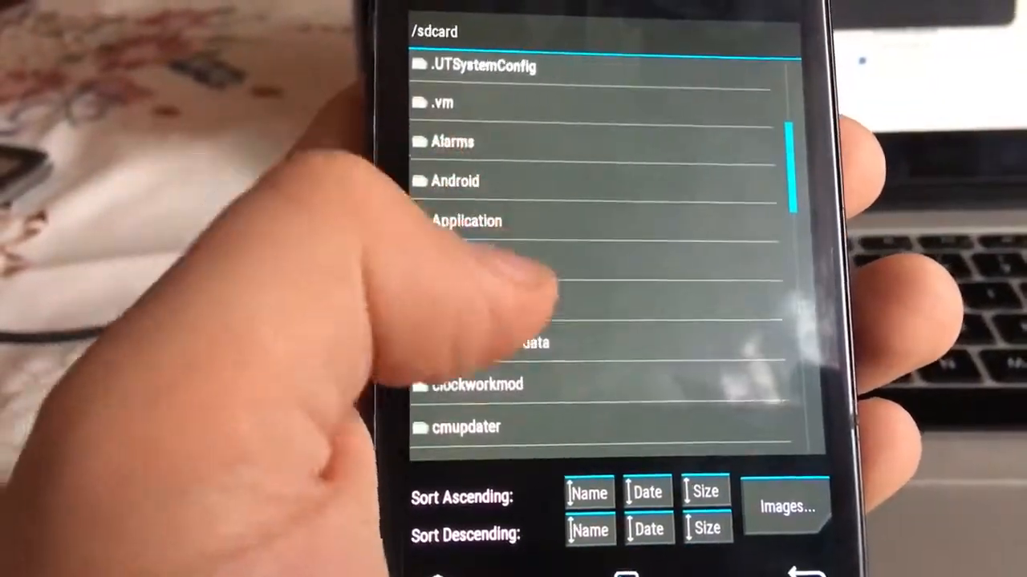
{"action": "scroll", "scroll_direction": "down", "scroll_amount": 3}
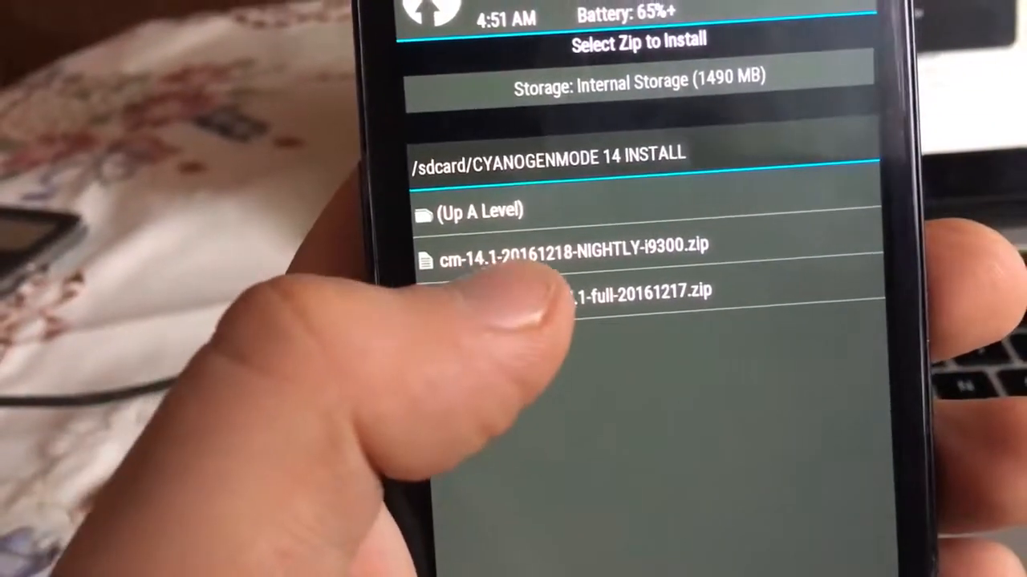
{"action": "left_click", "coordinate": [625, 290]}
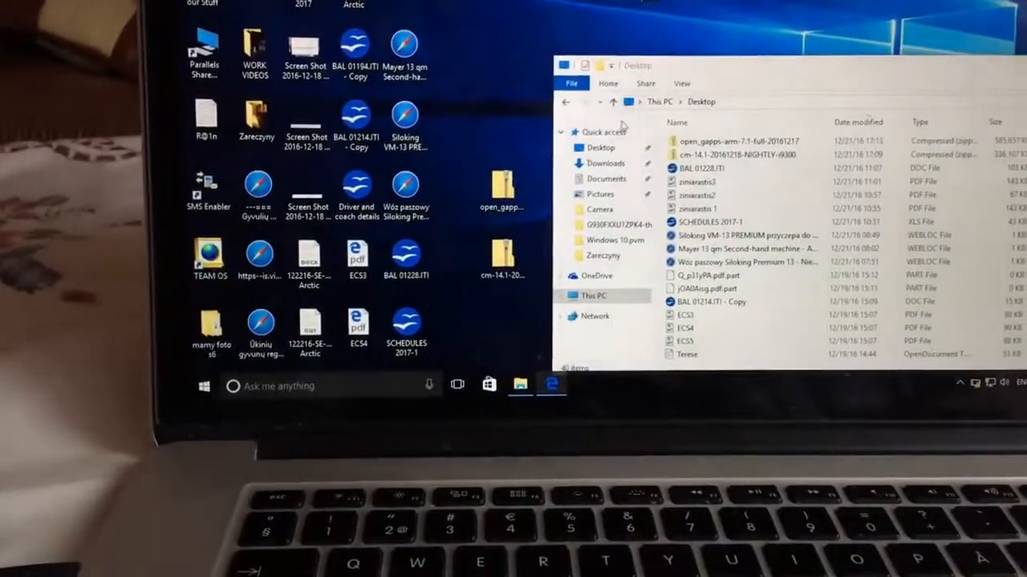
- Browse This PC to the GT-I9300's Internal shared storage folders
{"action": "left_click", "coordinate": [606, 164]}
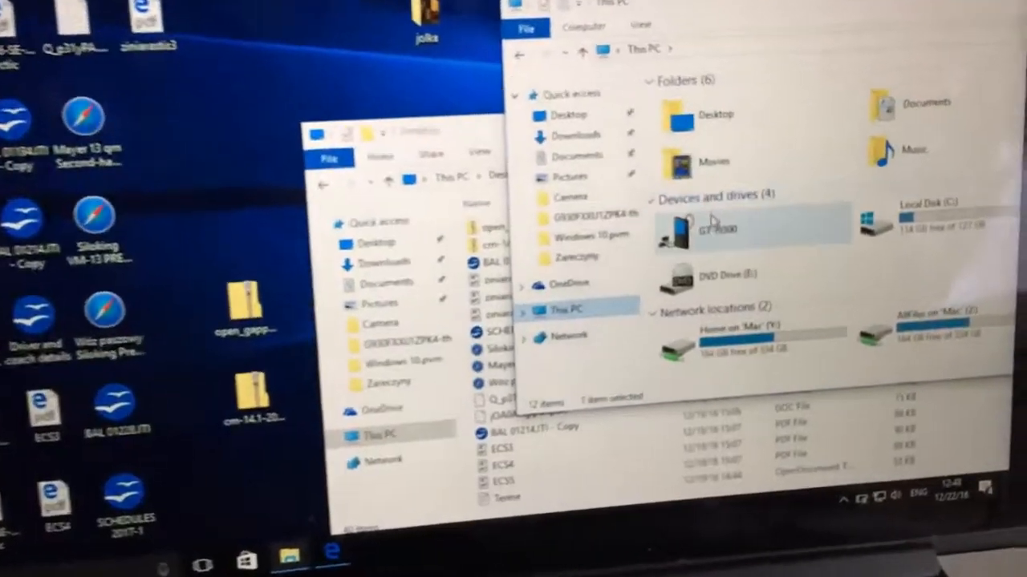
{"action": "double_click", "coordinate": [712, 227]}
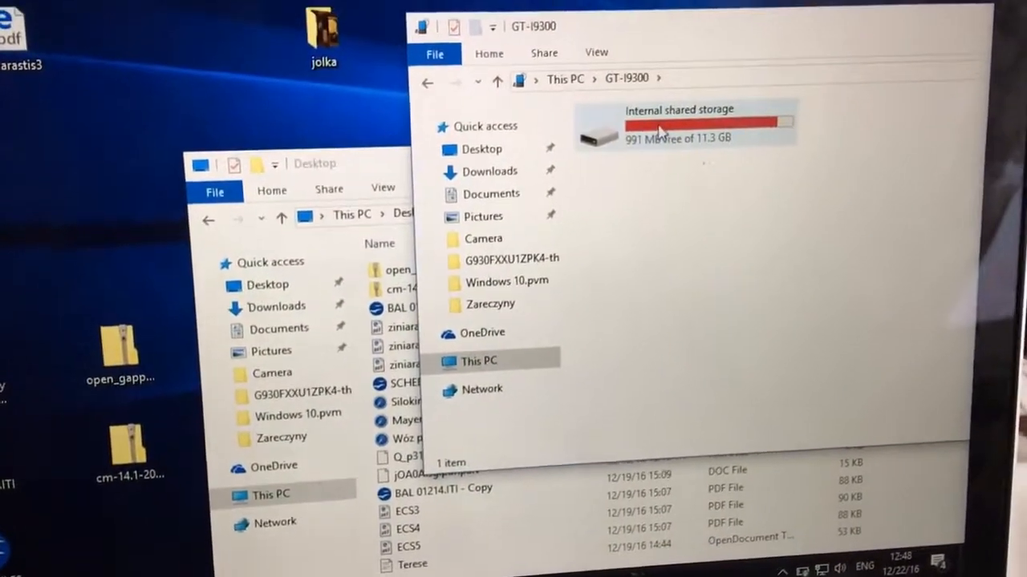
{"action": "double_click", "coordinate": [682, 129]}
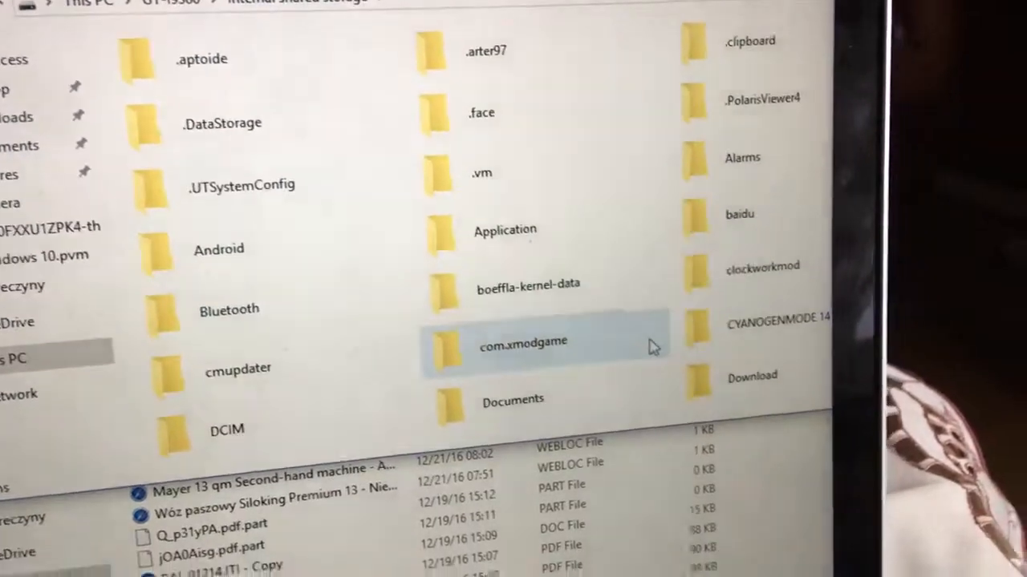
{"action": "scroll", "scroll_direction": "down", "scroll_amount": 3}
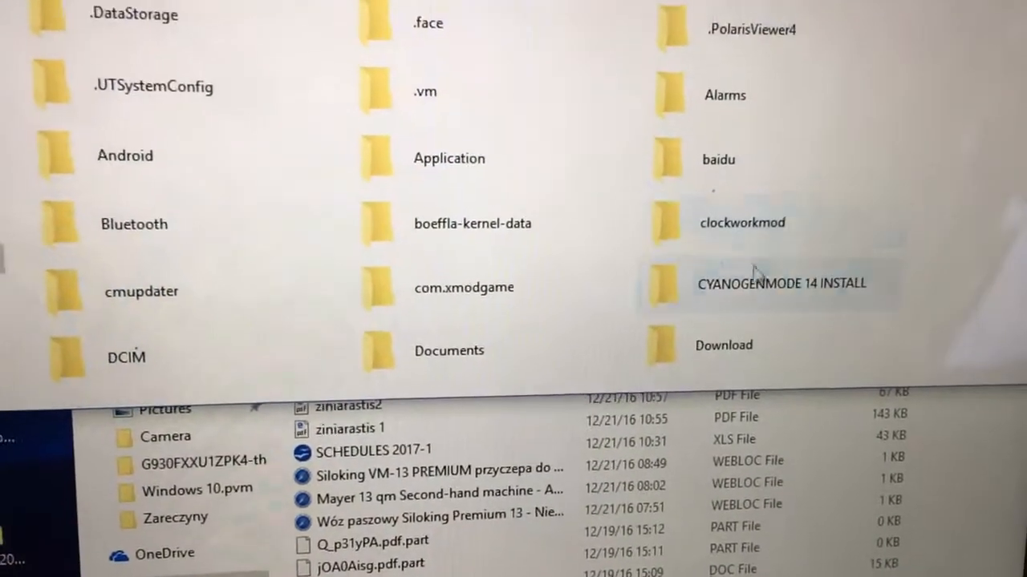
- Open the CYANOGENMODE 14 INSTALL folder and close the low-battery warning
{"action": "double_click", "coordinate": [779, 283]}
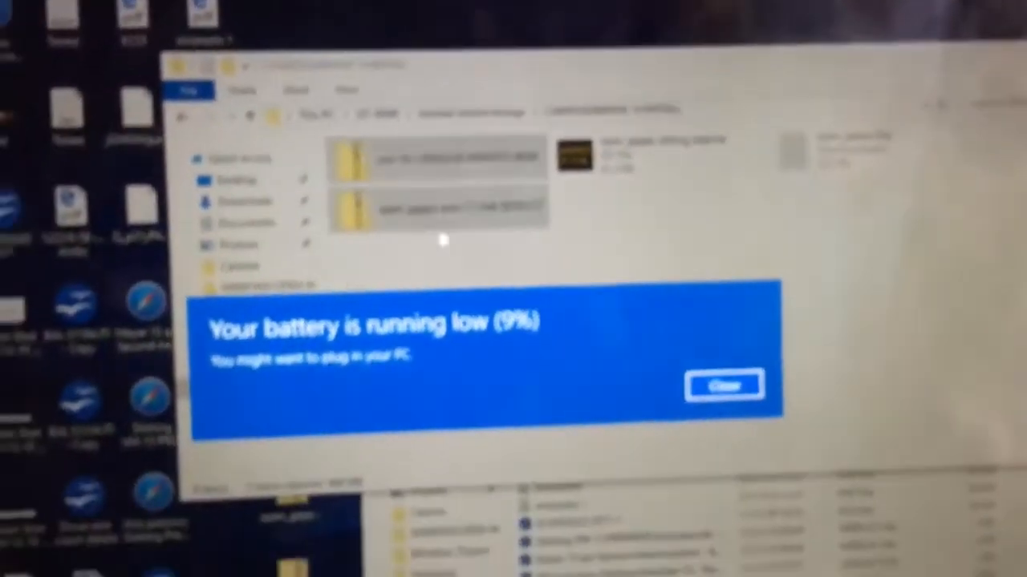
{"action": "left_click", "coordinate": [722, 385]}
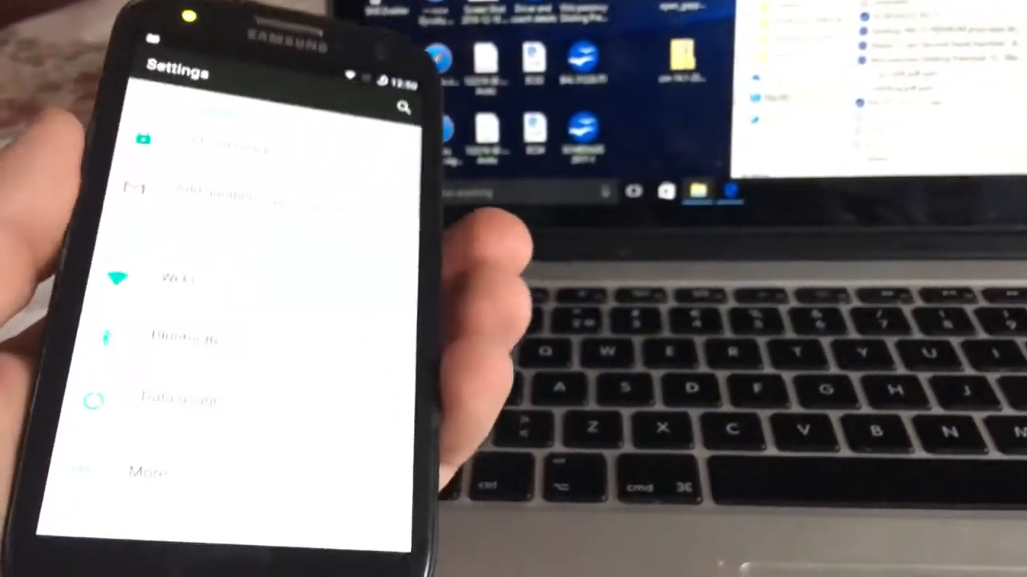
{"action": "scroll", "scroll_direction": "down", "scroll_amount": 3}
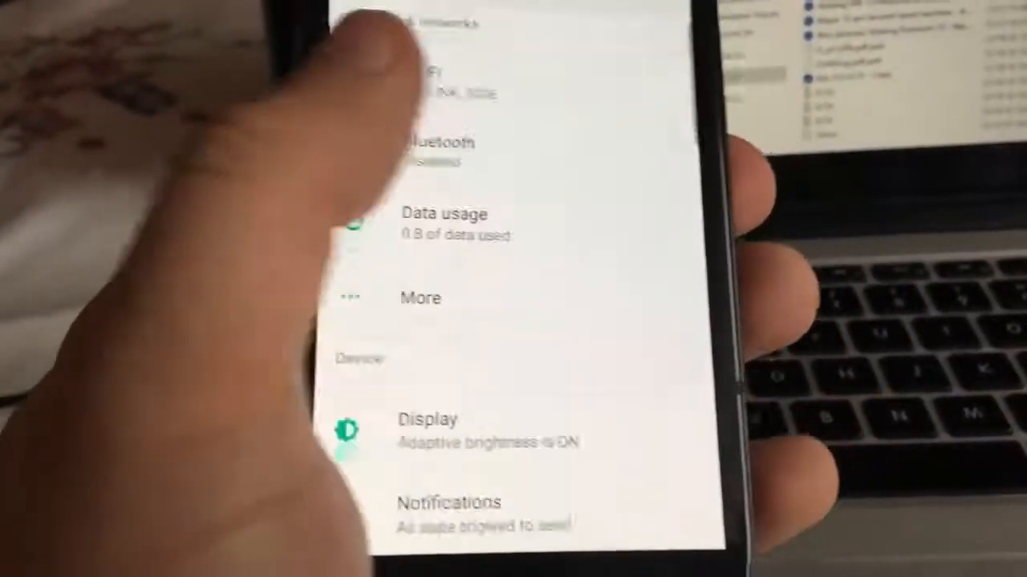
{"action": "scroll", "scroll_direction": "down", "scroll_amount": 3}
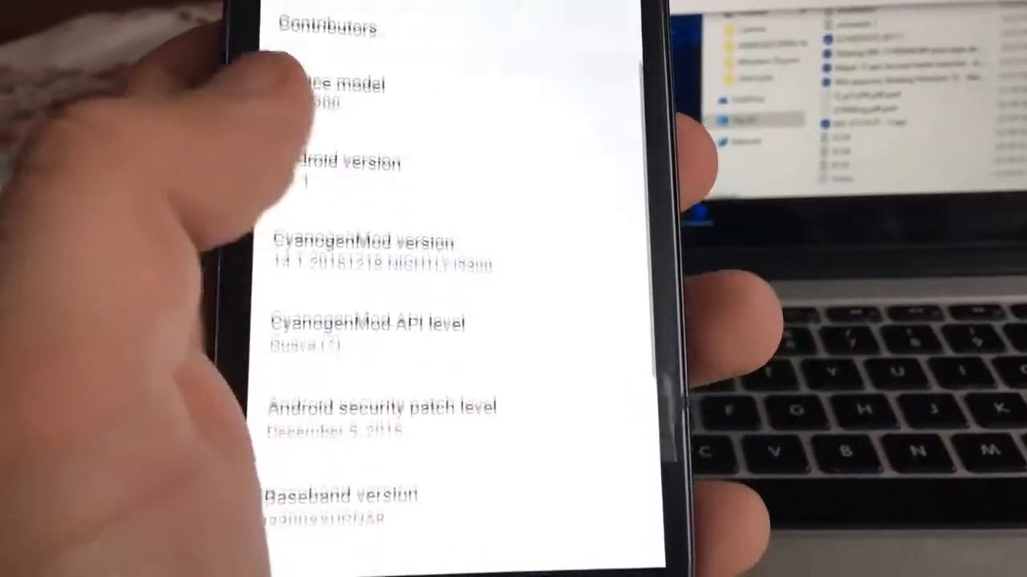
{"action": "scroll", "scroll_direction": "down", "scroll_amount": 3}
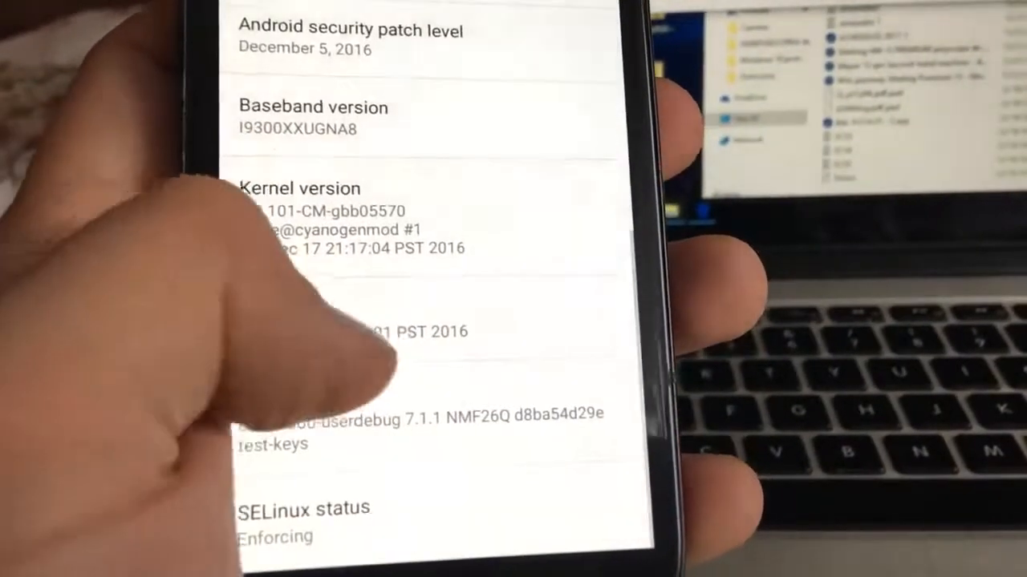
{"action": "scroll", "scroll_direction": "down", "scroll_amount": 3}
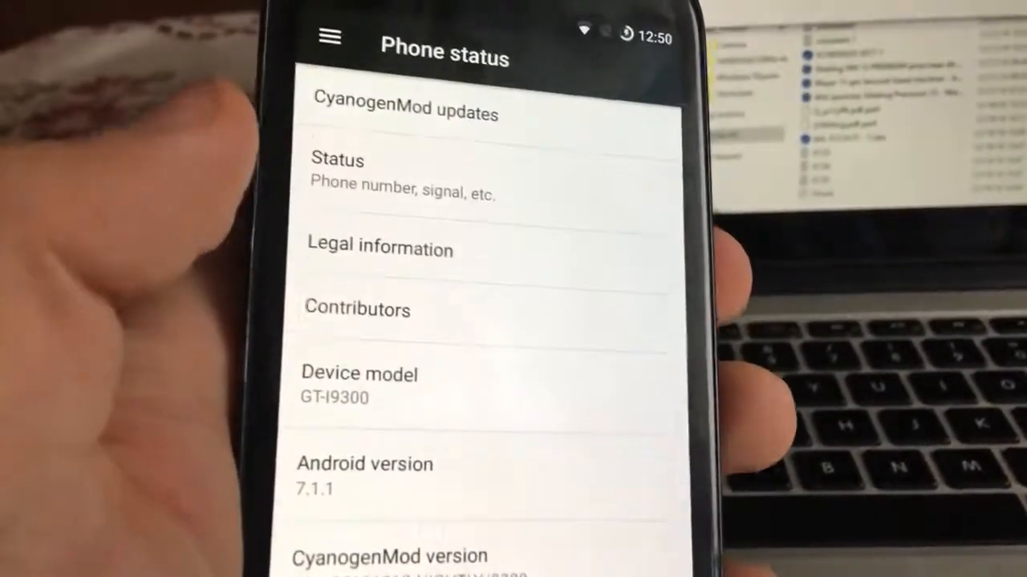
{"action": "scroll", "scroll_direction": "down", "scroll_amount": 3}
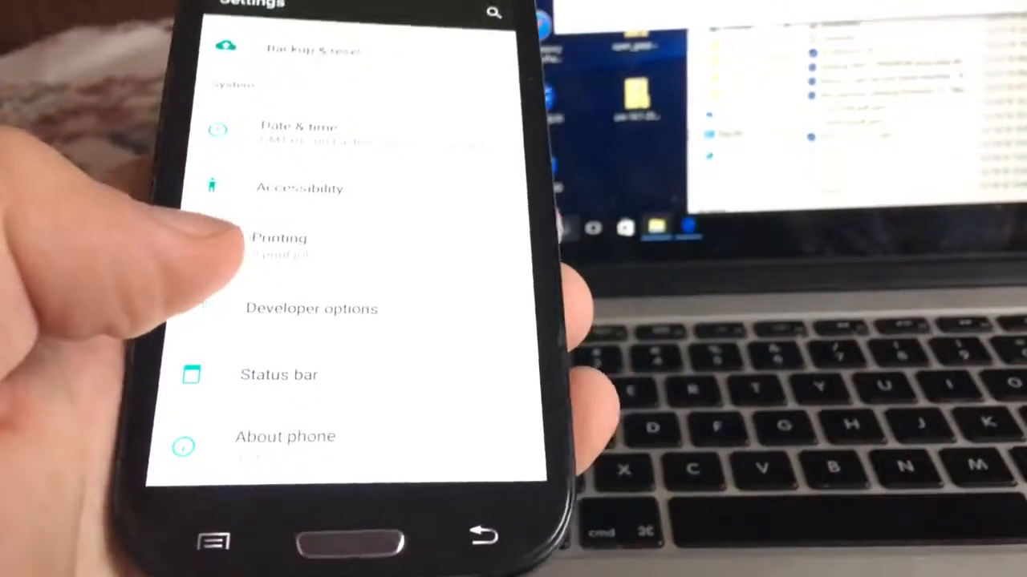
- Pull down the full quick settings panel showing Wi-Fi on TP-LINK_500E, no SIM, and 70% battery
{"action": "scroll", "scroll_direction": "down", "scroll_amount": 3}
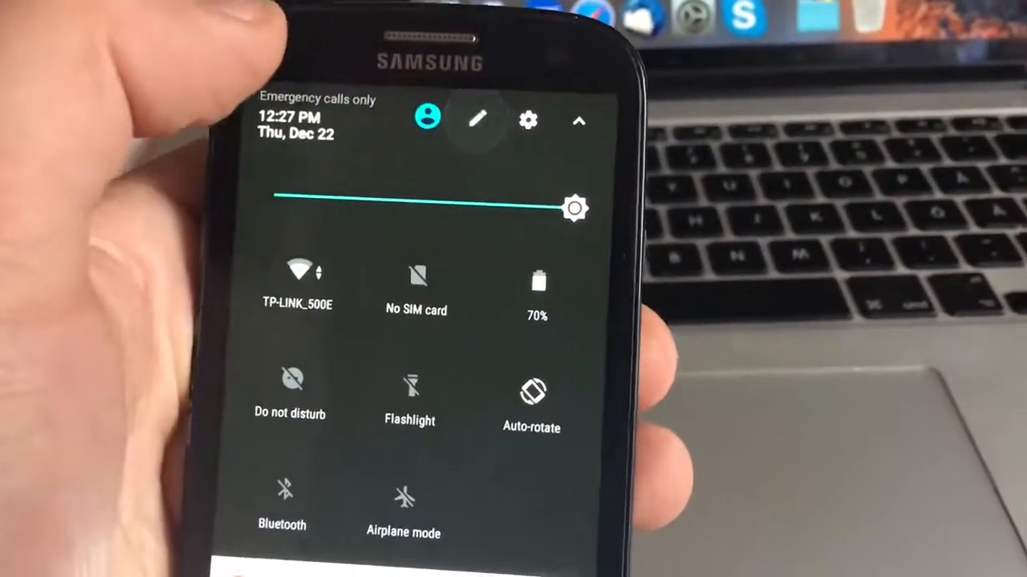
- Edit the quick settings tiles to add Data Saver and Location to the active tiles
{"action": "left_click", "coordinate": [477, 119]}
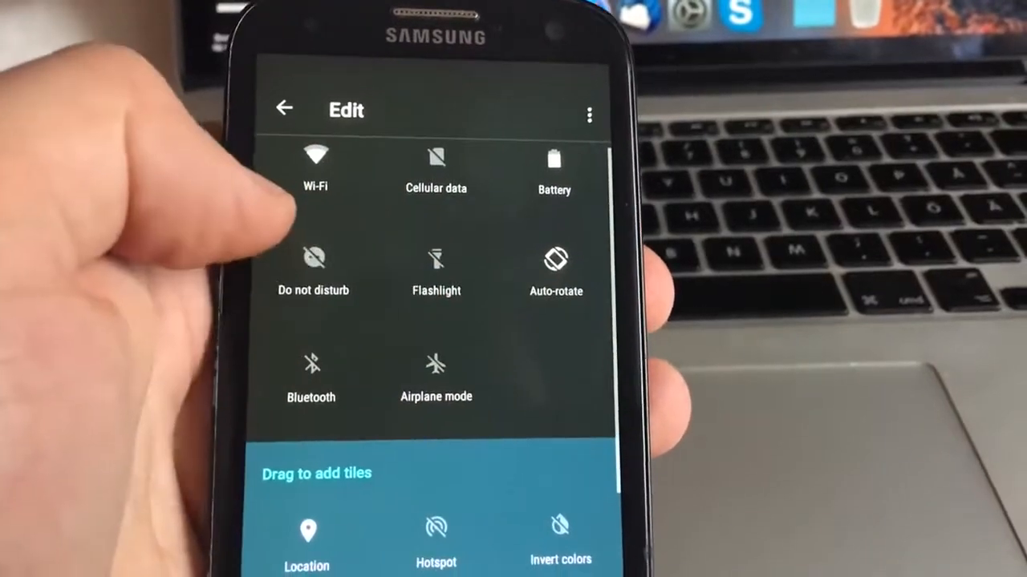
{"action": "scroll", "scroll_direction": "down", "scroll_amount": 3}
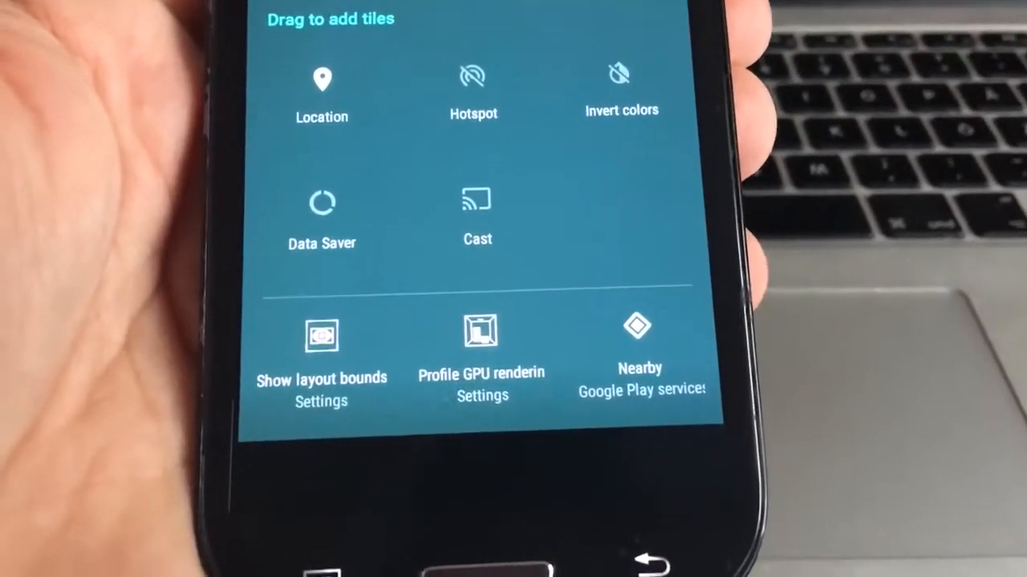
{"action": "scroll", "scroll_direction": "down", "scroll_amount": 3}
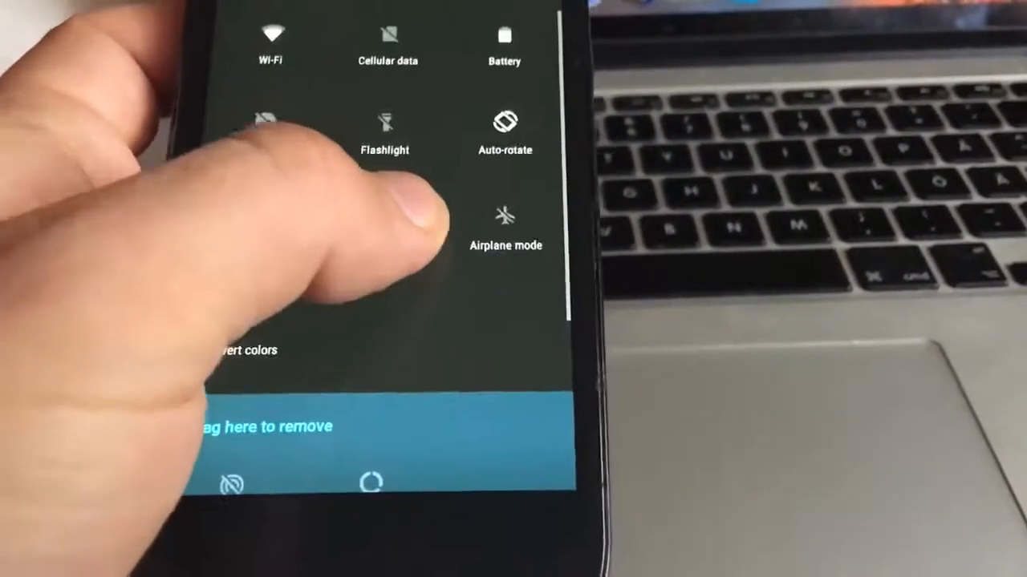
{"action": "scroll", "scroll_direction": "down", "scroll_amount": 3}
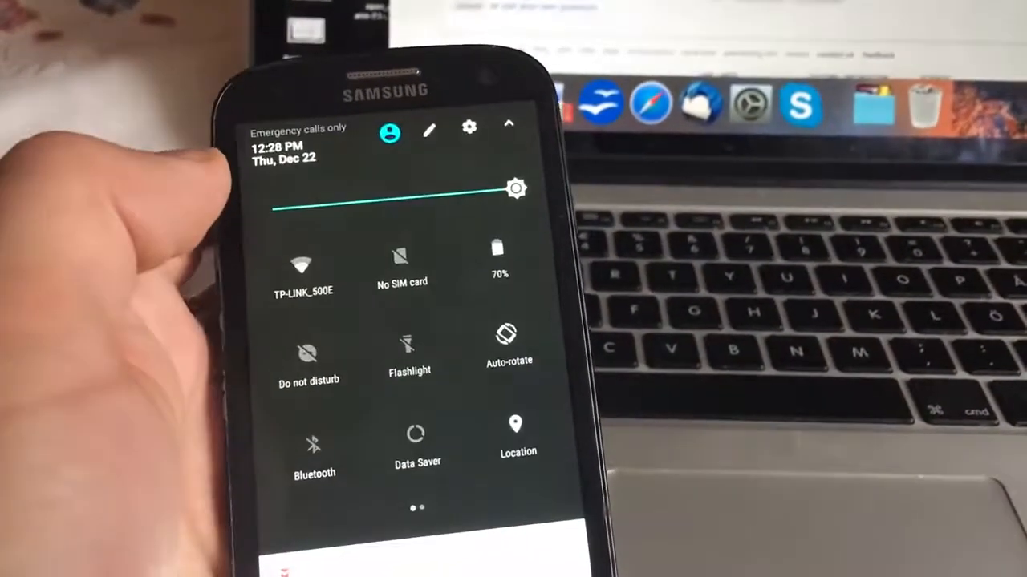
- Open About phone > CyanogenMod updates, which reports no updates and requests storage permission
{"action": "scroll", "scroll_direction": "left", "scroll_amount": 3}
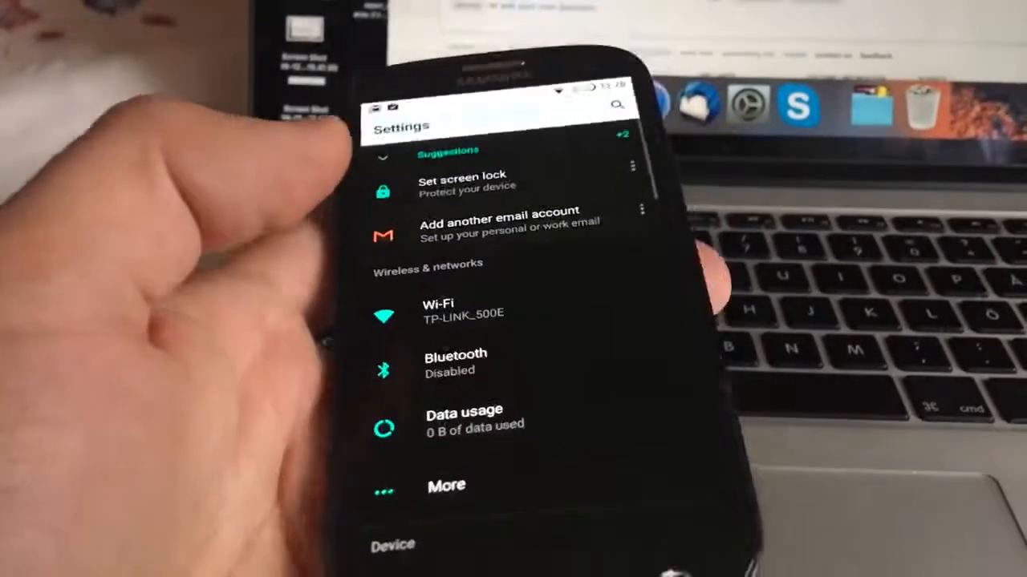
{"action": "scroll", "scroll_direction": "down", "scroll_amount": 3}
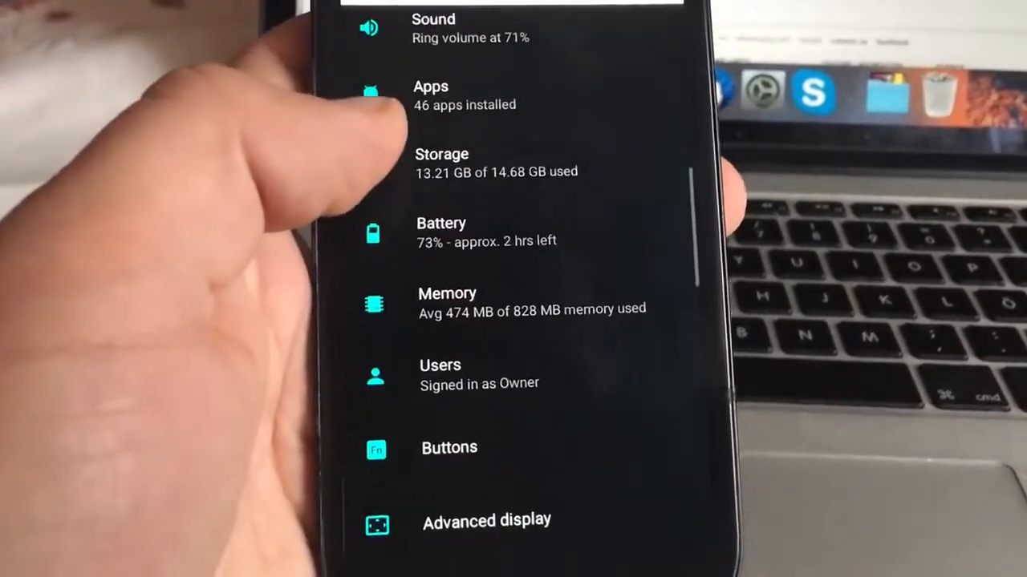
{"action": "scroll", "scroll_direction": "down", "scroll_amount": 3}
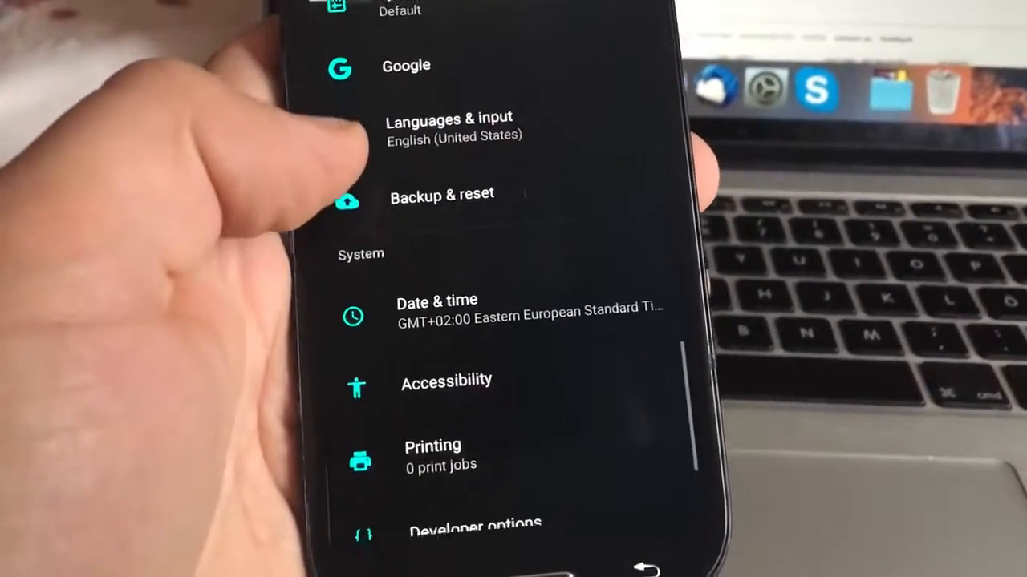
{"action": "scroll", "scroll_direction": "down", "scroll_amount": 3}
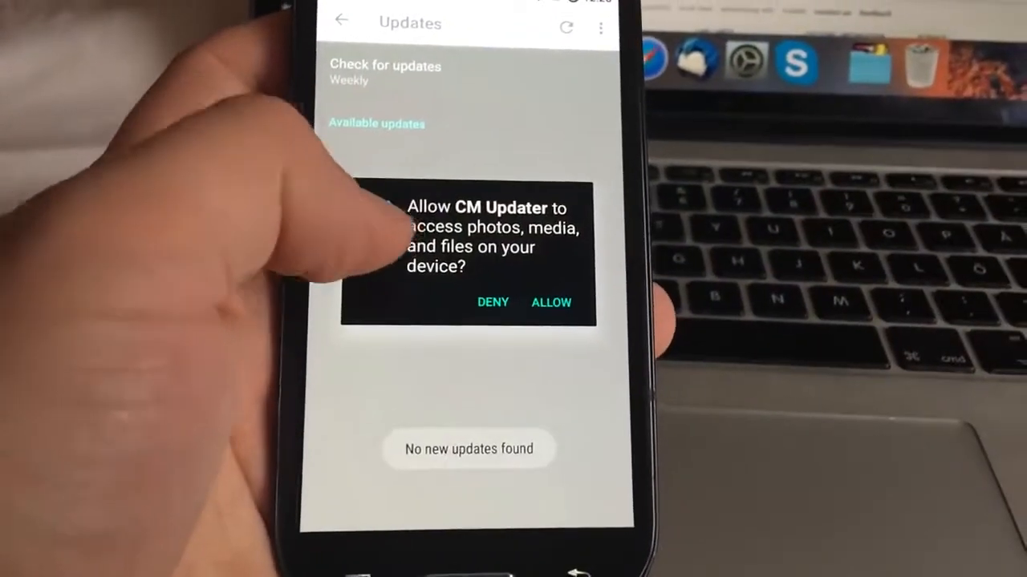
- Allow CM Updater storage access to list the cm-14.1-20161221 nightly, then return to About phone
{"action": "left_click", "coordinate": [551, 302]}
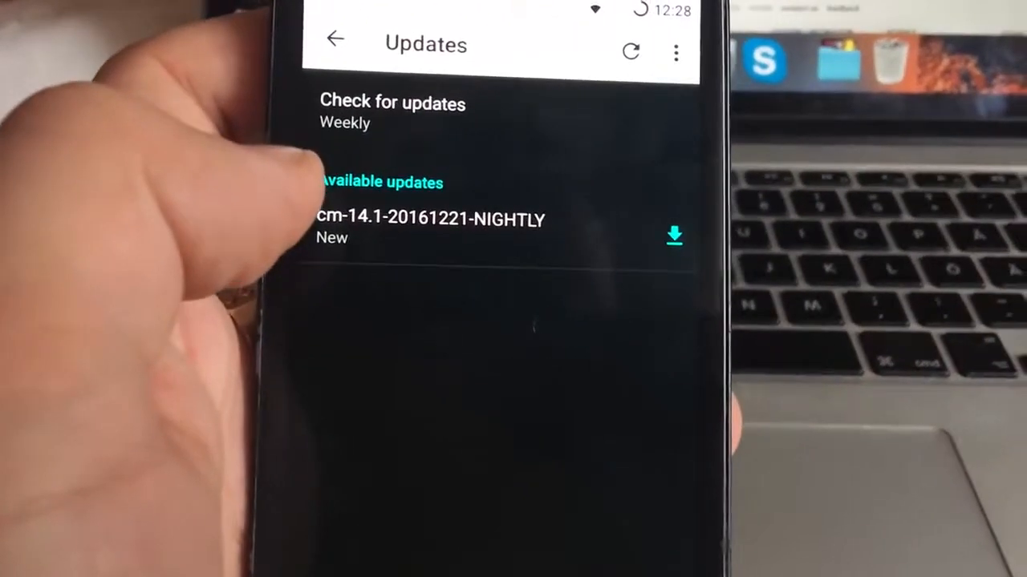
{"action": "left_click", "coordinate": [673, 236]}
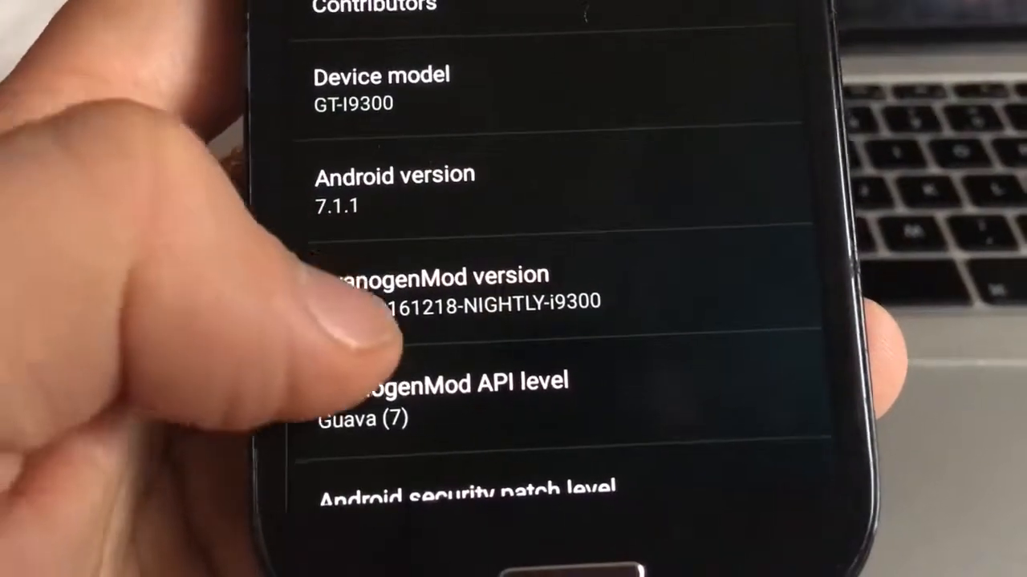
- Scroll About phone through security patch, kernel, build and SELinux status, then open the app drawer
{"action": "scroll", "scroll_direction": "down", "scroll_amount": 3}
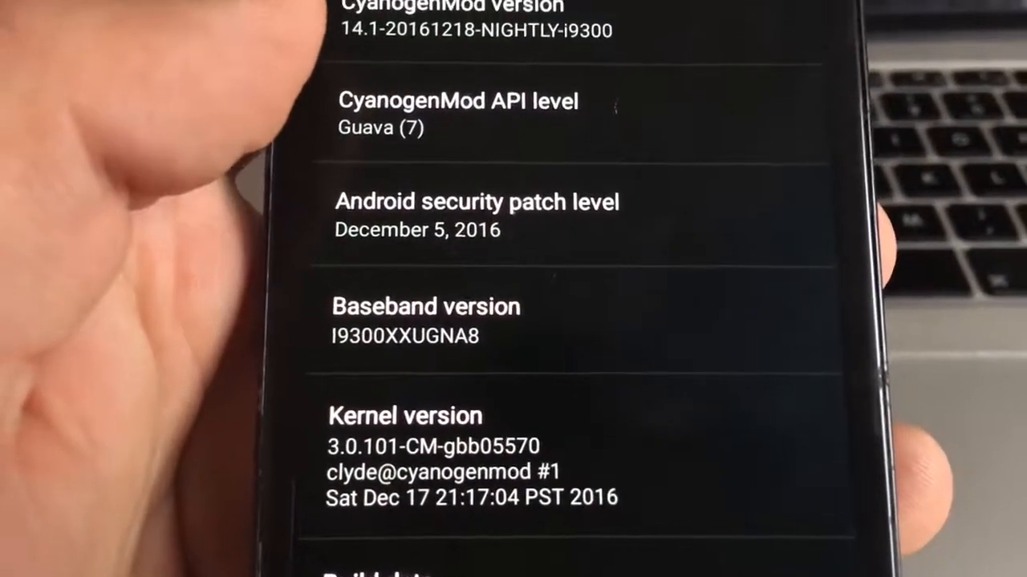
{"action": "scroll", "scroll_direction": "down", "scroll_amount": 3}
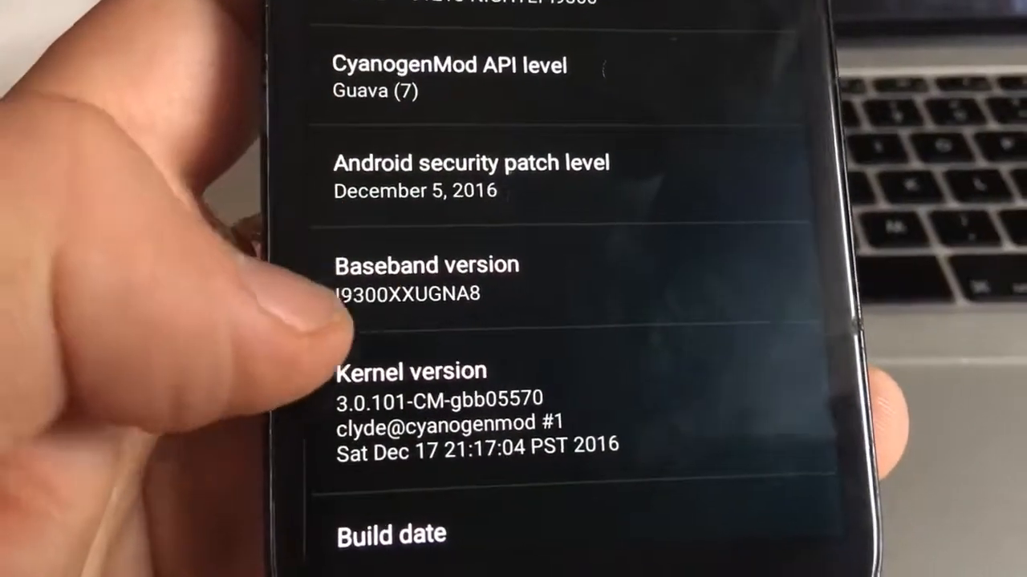
{"action": "scroll", "scroll_direction": "down", "scroll_amount": 3}
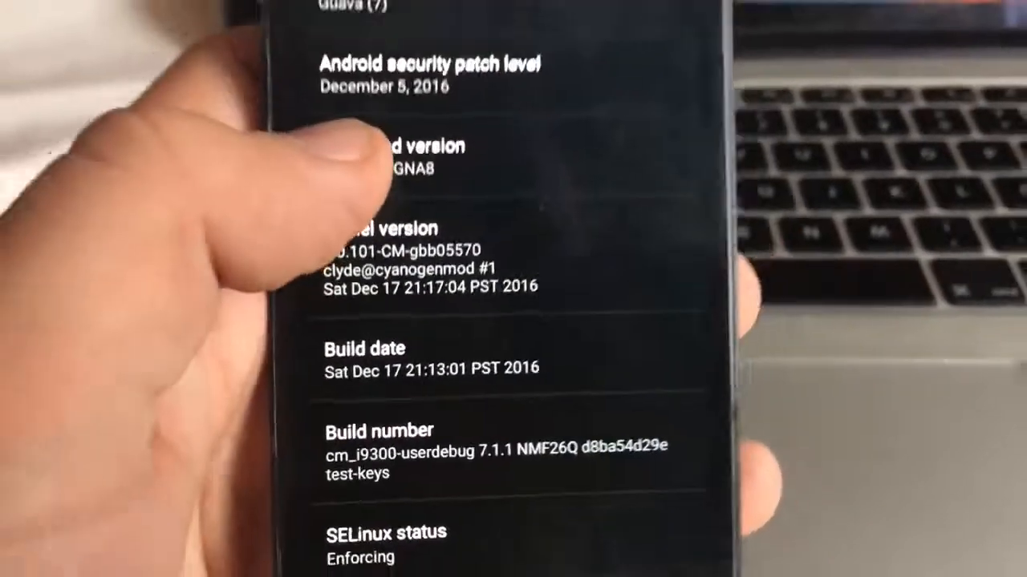
{"action": "scroll", "scroll_direction": "down", "scroll_amount": 3}
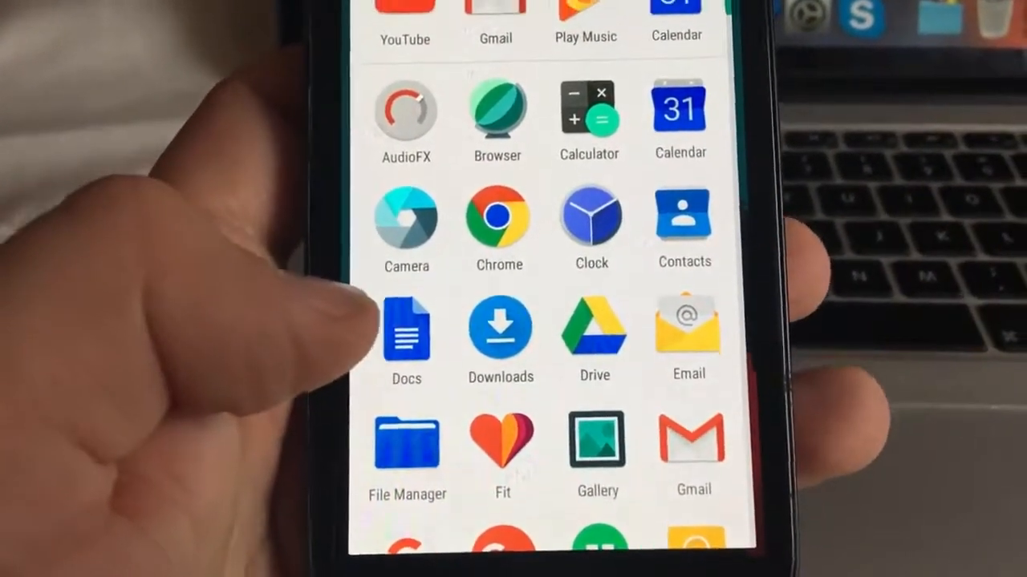
- Scroll the app drawer past Chrome, Docs, Drive, Gmail and other Google apps, then launch Settings
{"action": "scroll", "scroll_direction": "down", "scroll_amount": 3}
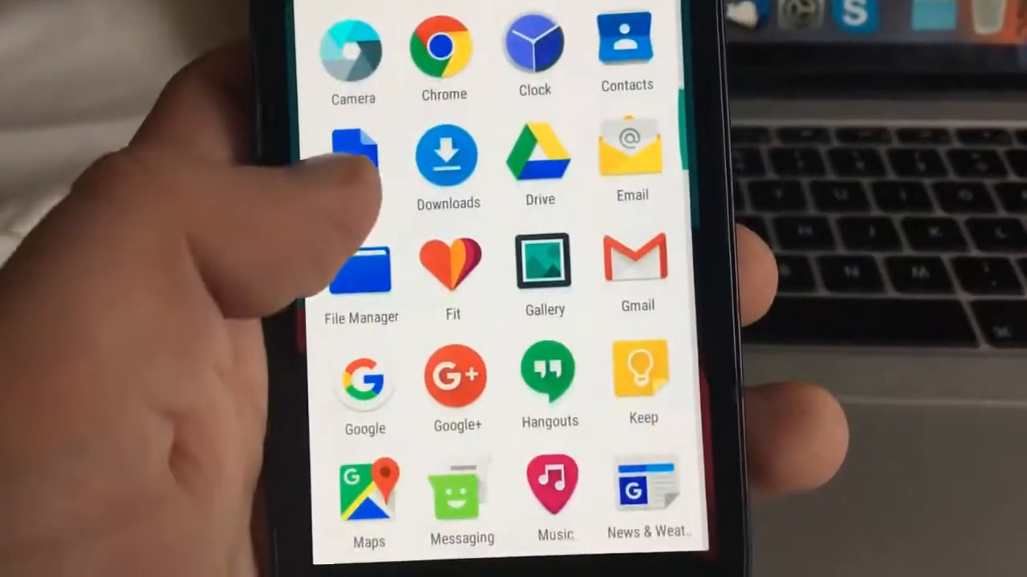
{"action": "scroll", "scroll_direction": "down", "scroll_amount": 3}
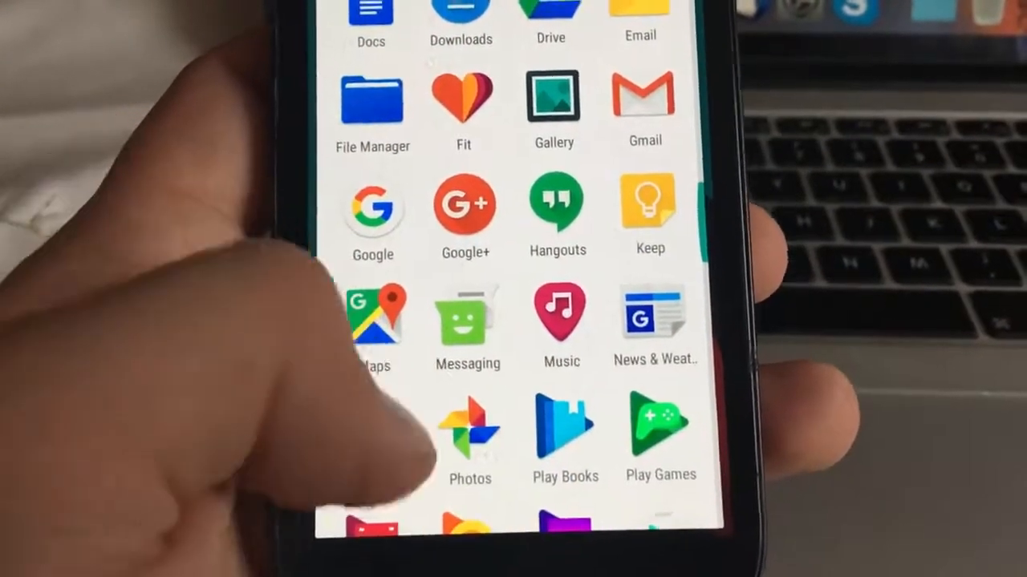
{"action": "scroll", "scroll_direction": "down", "scroll_amount": 3}
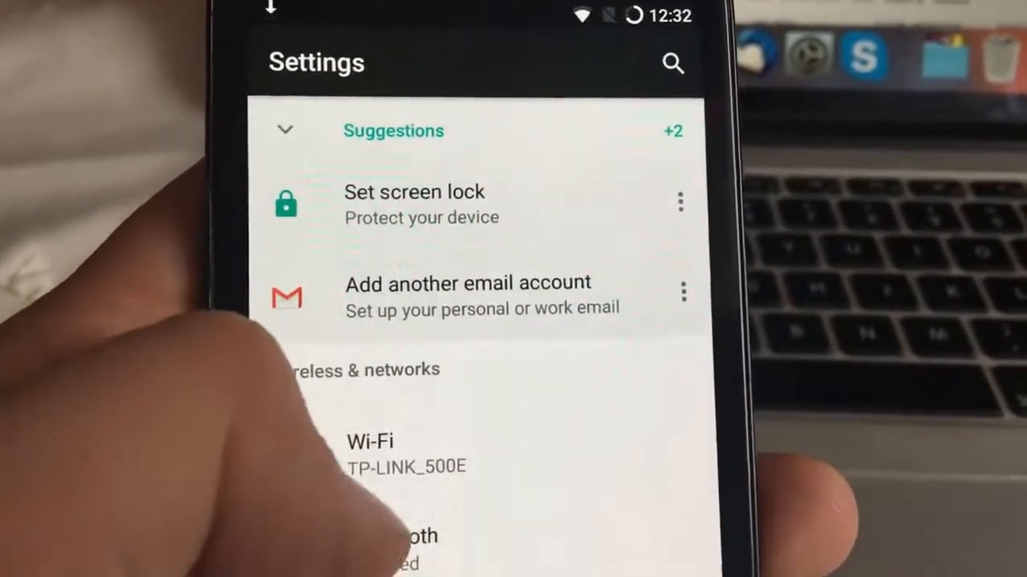
- Turn Bluetooth on, then scroll Settings down to Memory, Users, Buttons and Location
{"action": "scroll", "scroll_direction": "down", "scroll_amount": 3}
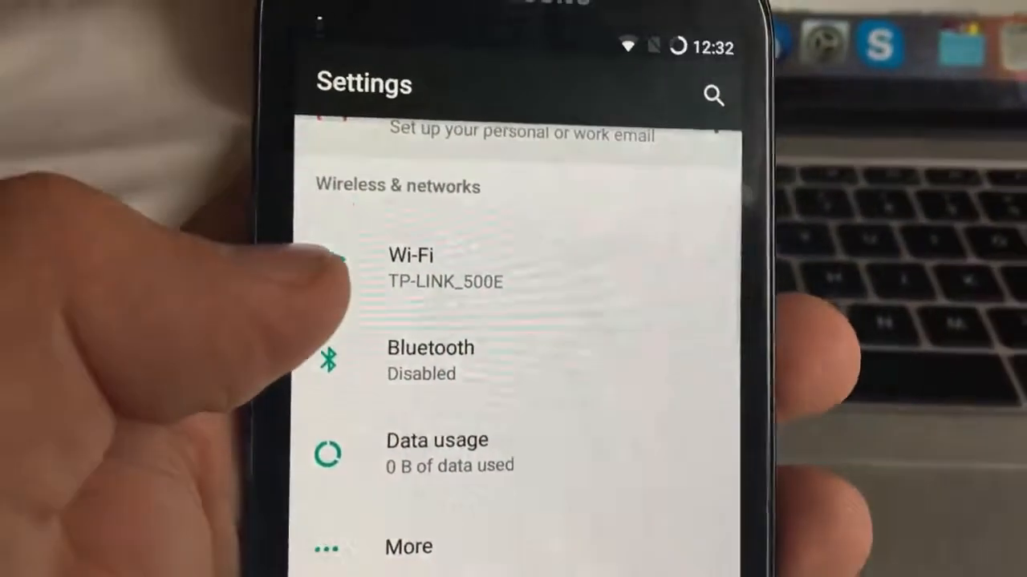
{"action": "left_click", "coordinate": [431, 360]}
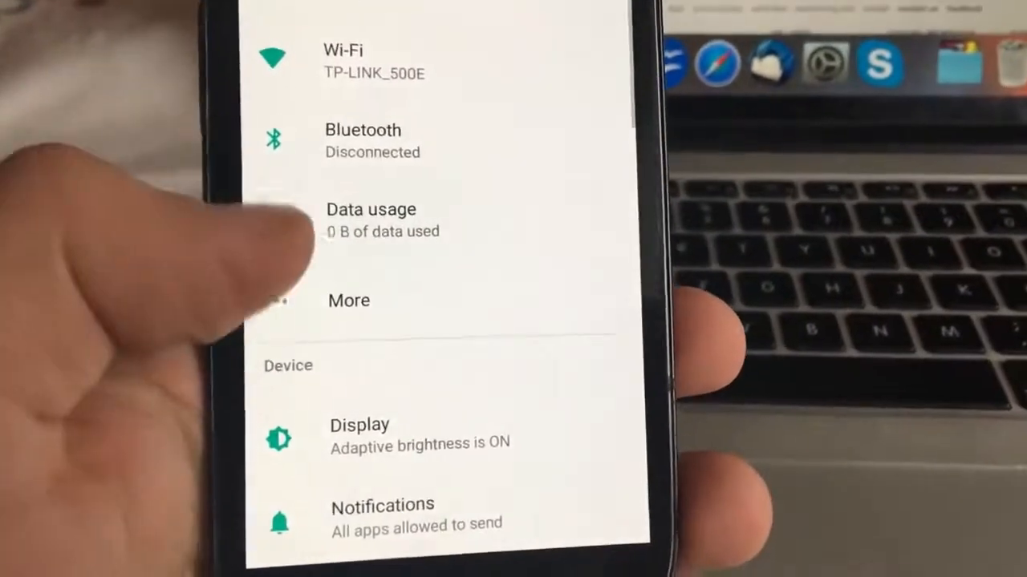
{"action": "left_click", "coordinate": [343, 60]}
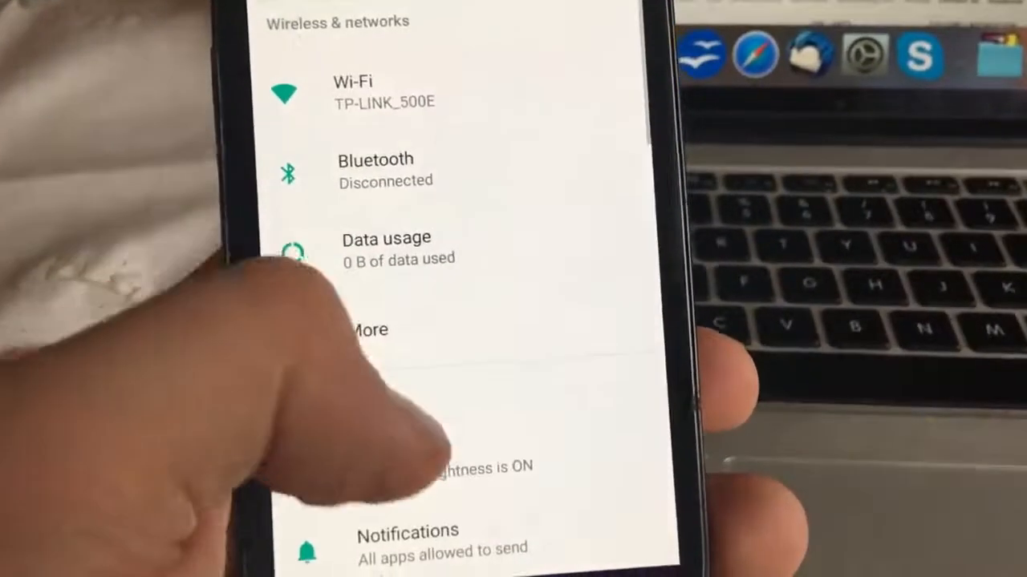
{"action": "scroll", "scroll_direction": "down", "scroll_amount": 3}
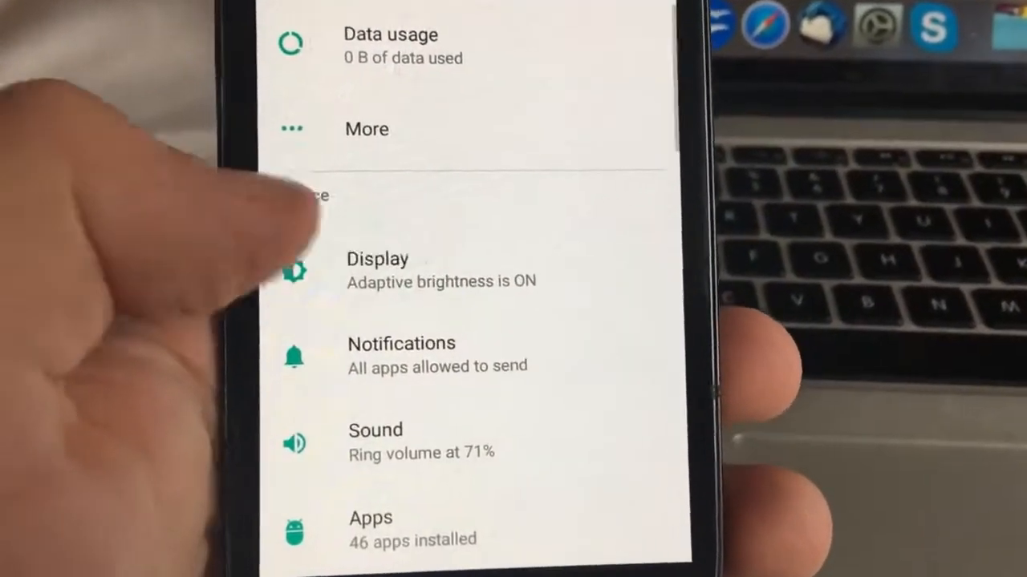
{"action": "scroll", "scroll_direction": "down", "scroll_amount": 3}
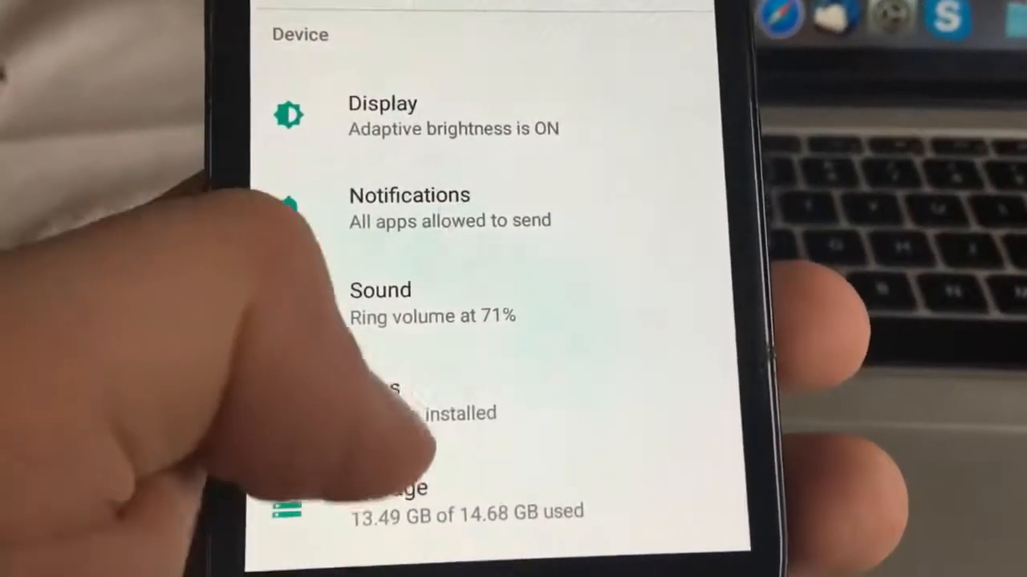
{"action": "scroll", "scroll_direction": "down", "scroll_amount": 3}
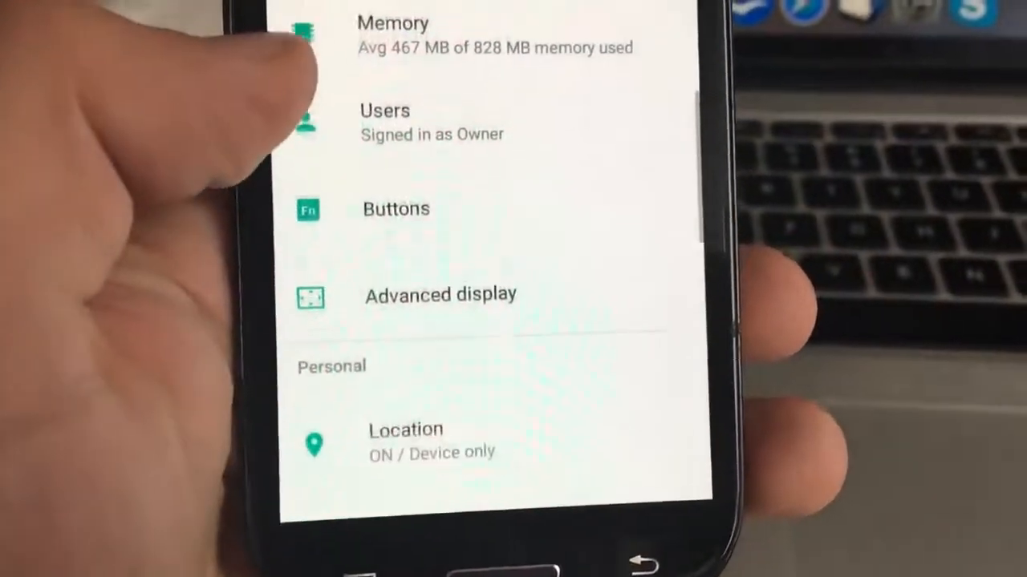
- Browse the Buttons settings for power, home, recents and volume key options like Control playback
{"action": "scroll", "scroll_direction": "down", "scroll_amount": 3}
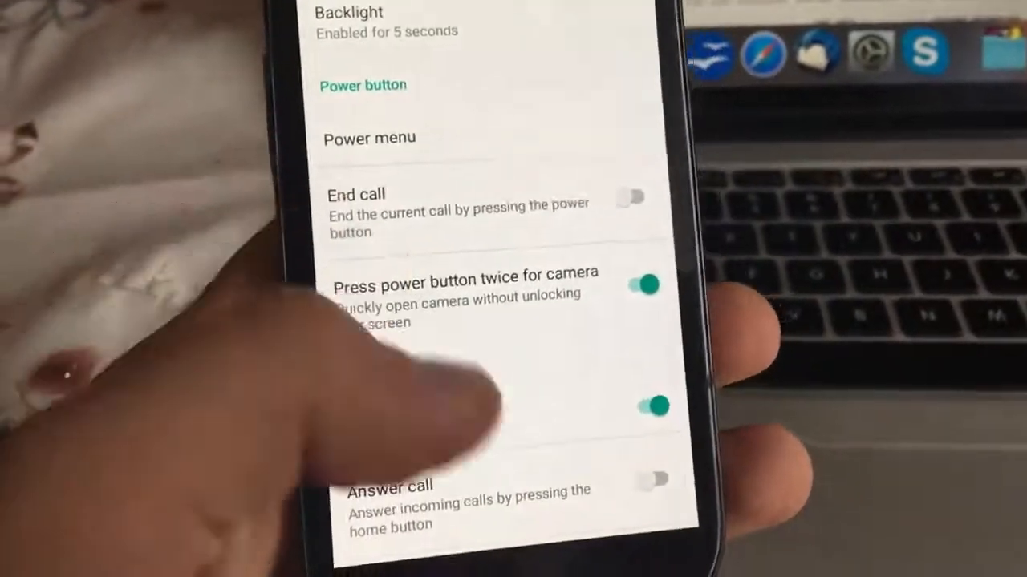
{"action": "scroll", "scroll_direction": "down", "scroll_amount": 3}
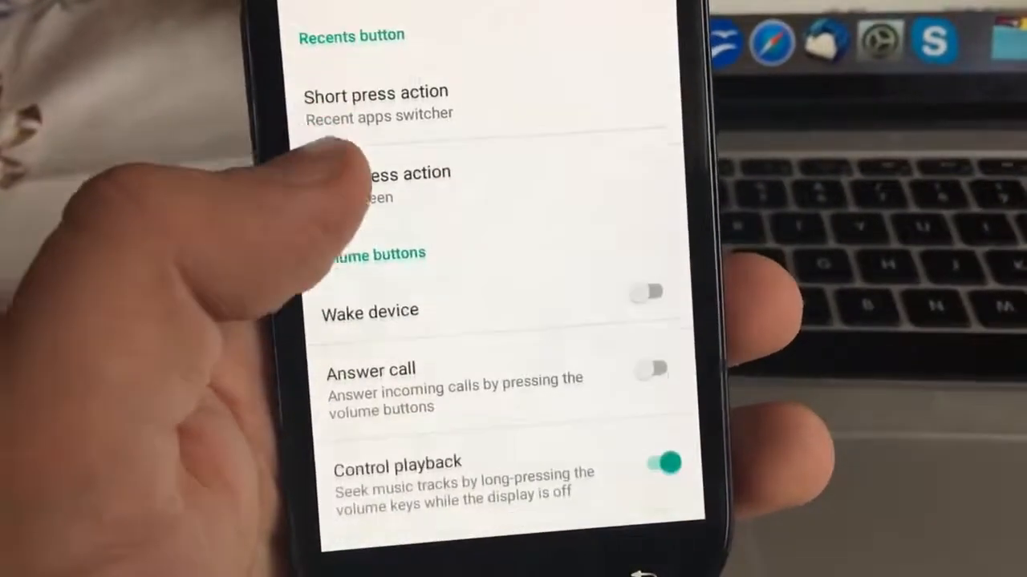